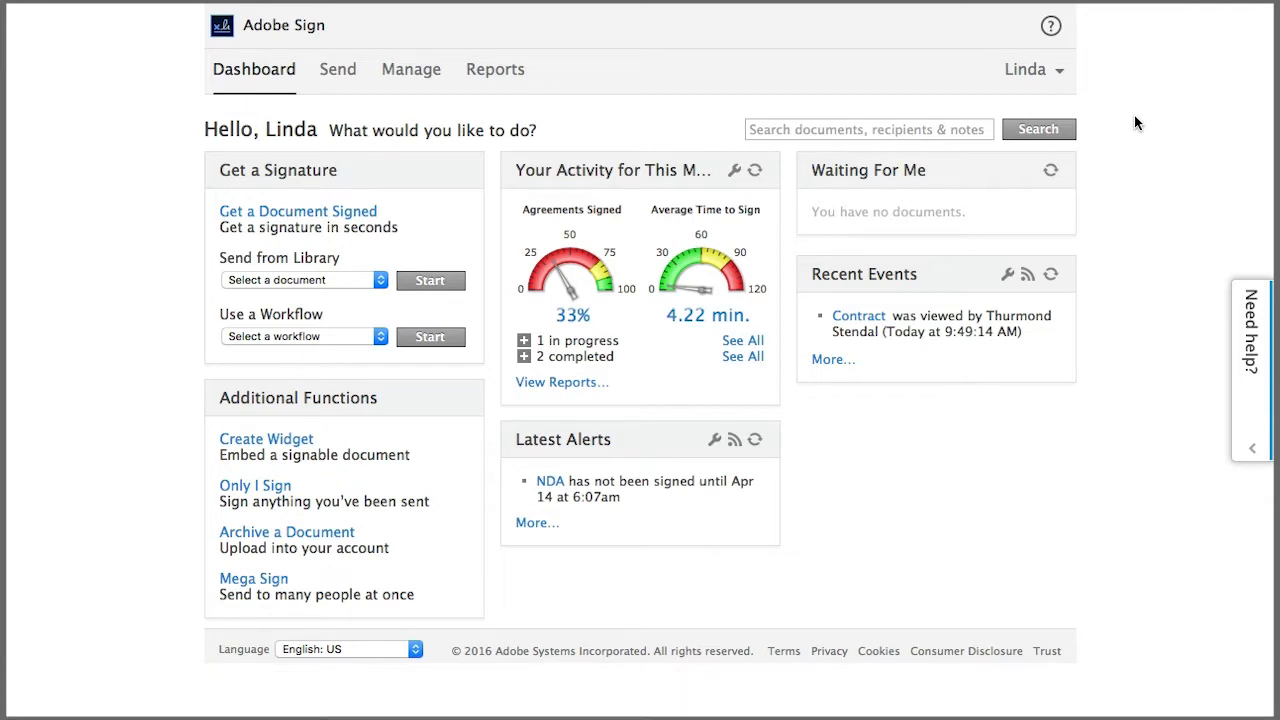
Bring up the account menu from the dashboard's user name dropdown.
click(1032, 68)
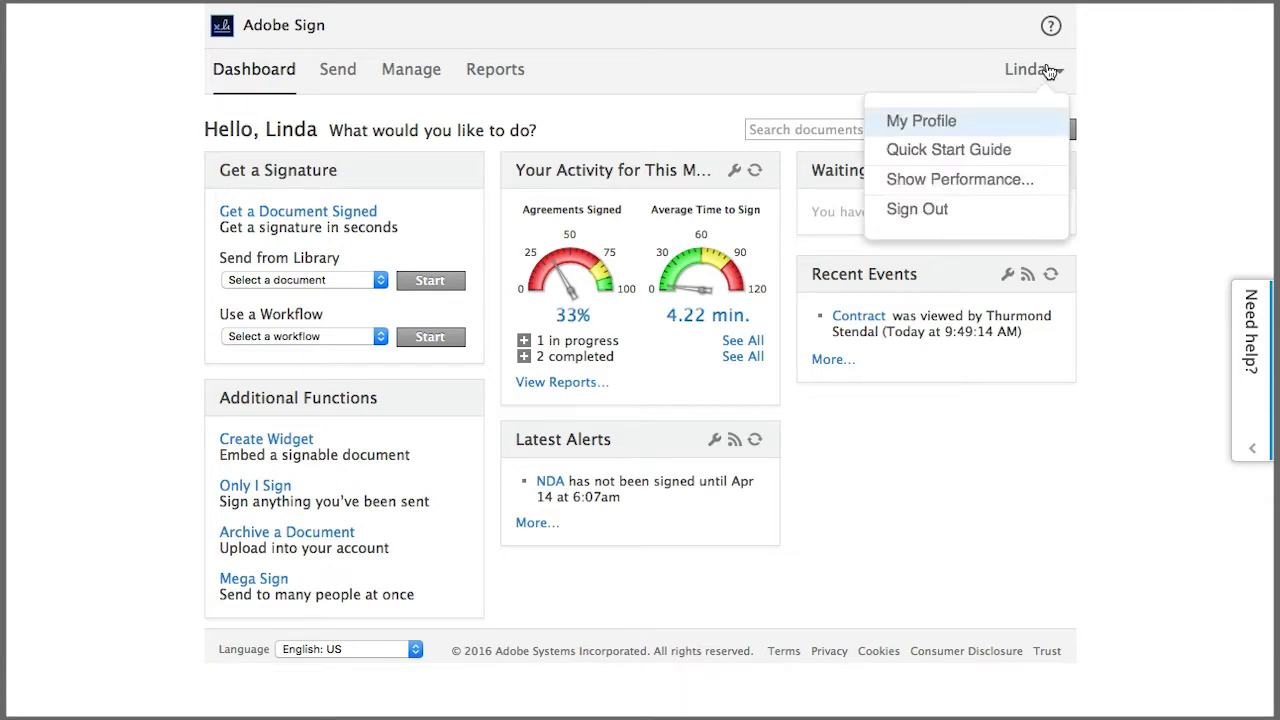
mouse_move(924, 120)
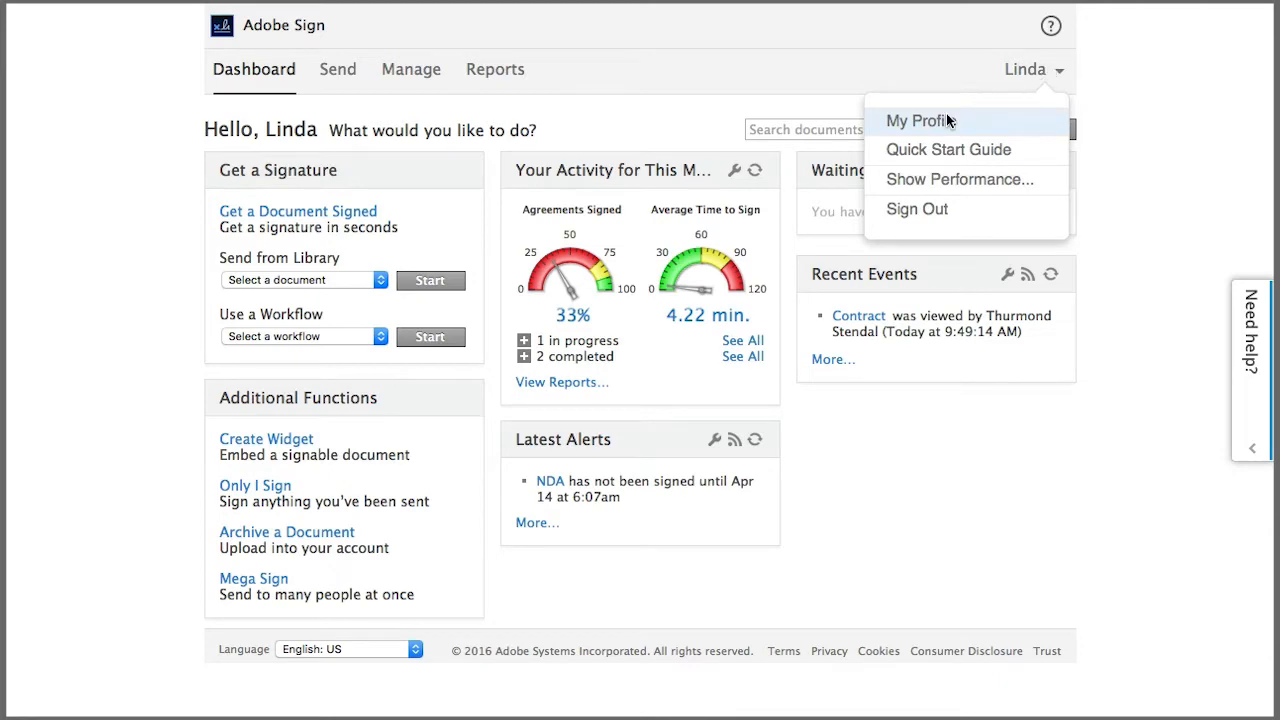
Set profile company to Adobe and job title to Instructional Designer, and save.
click(916, 120)
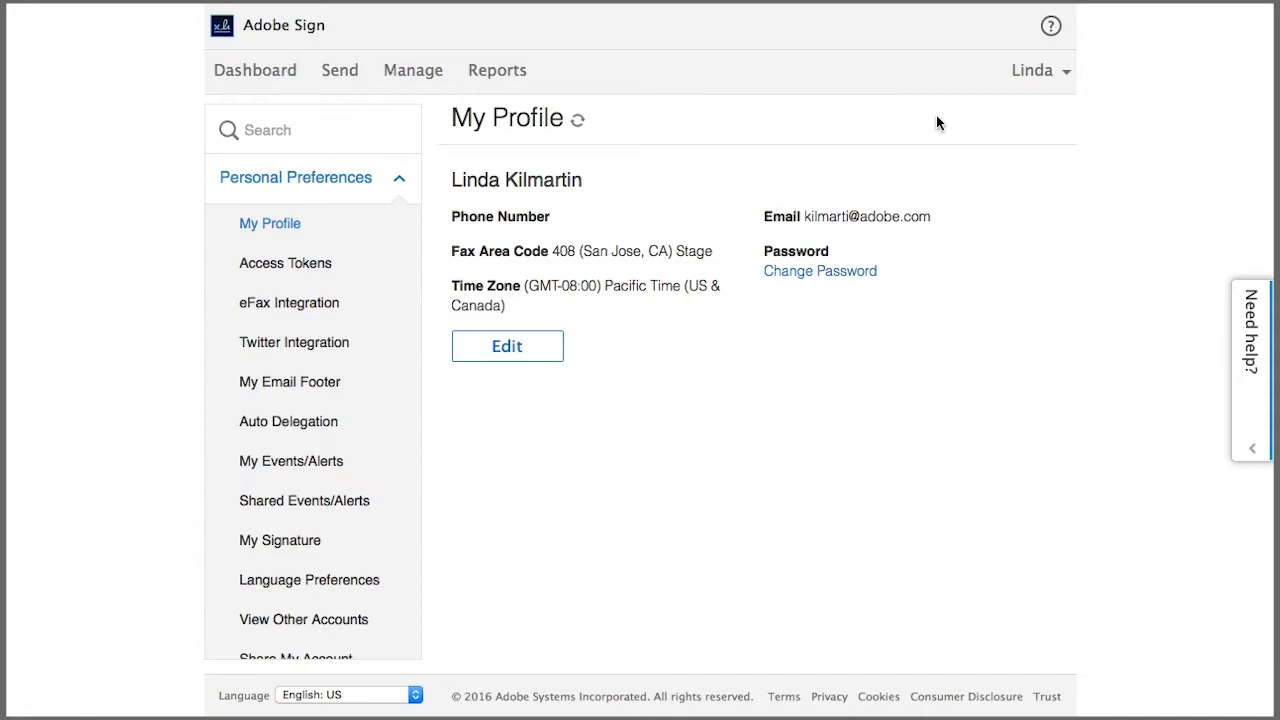
click(508, 344)
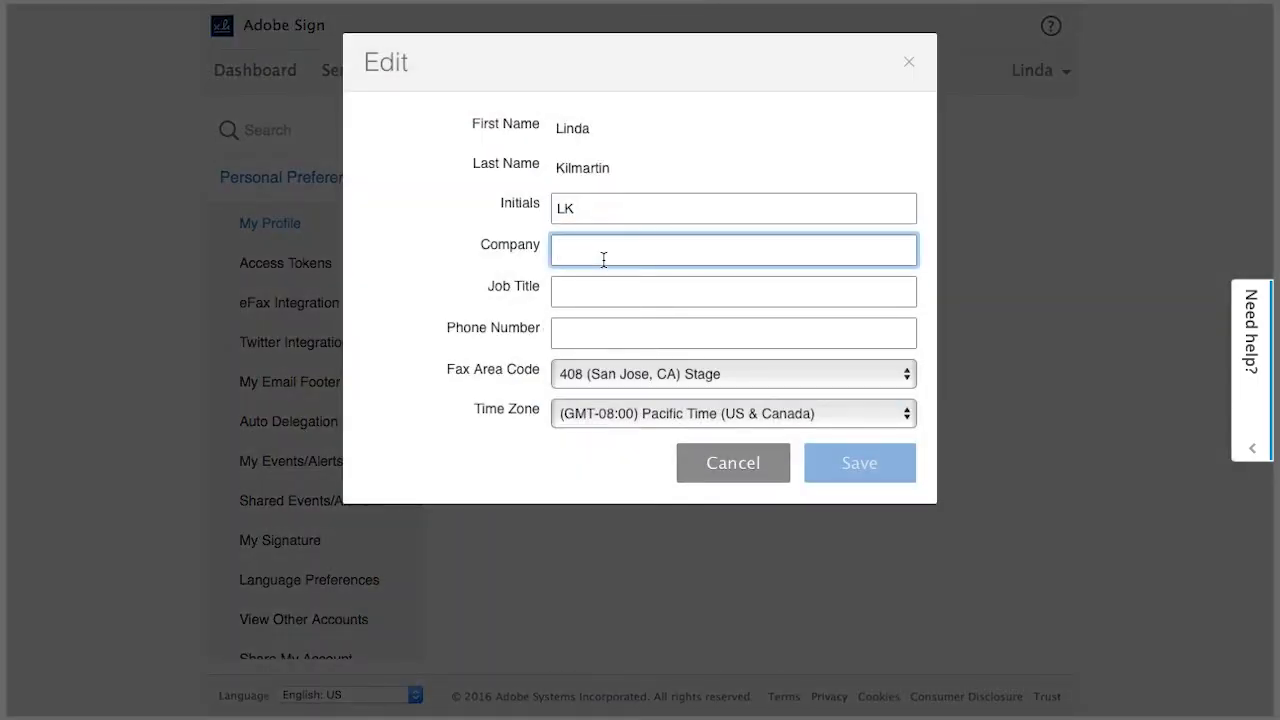
text(Adobe)
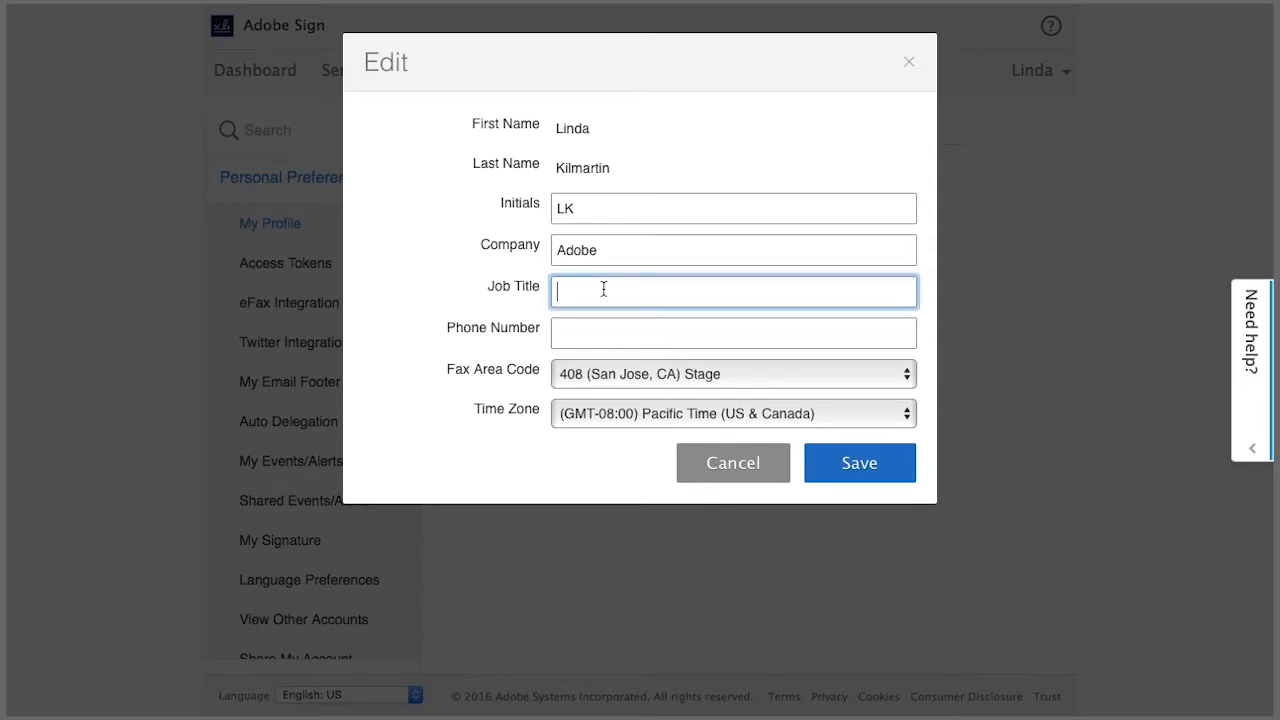
text(Instructional)
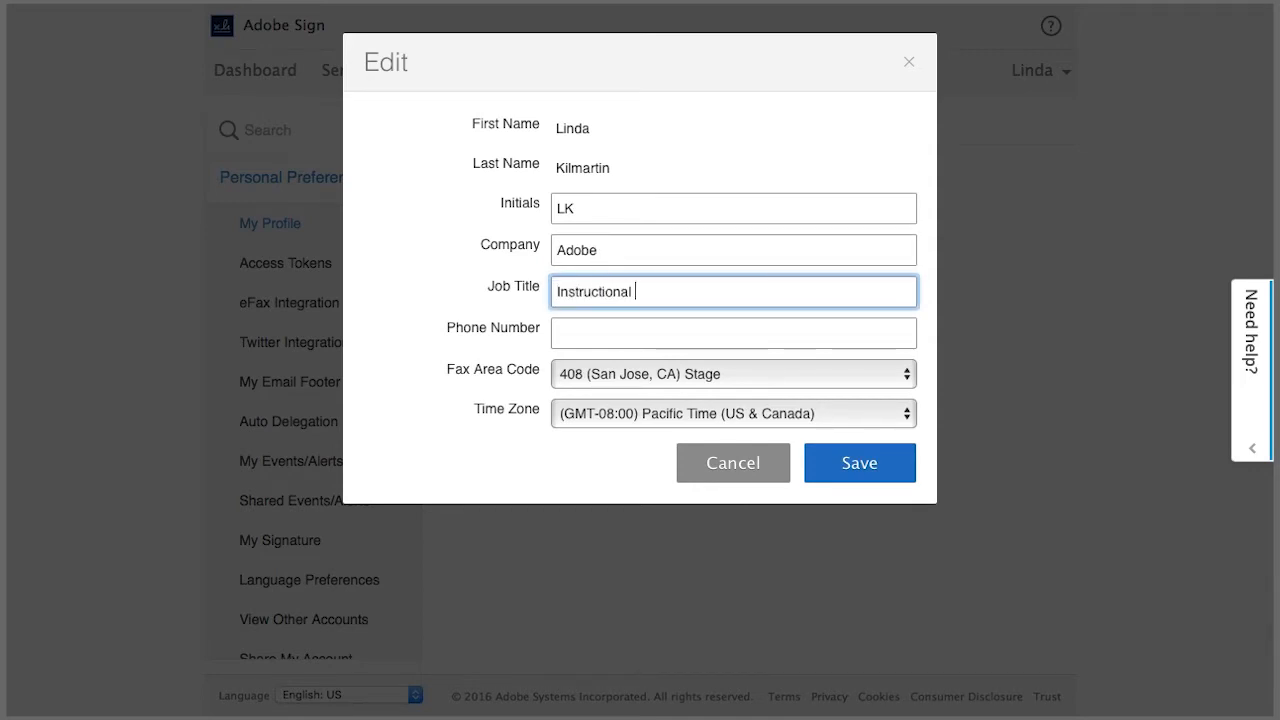
text(Designer)
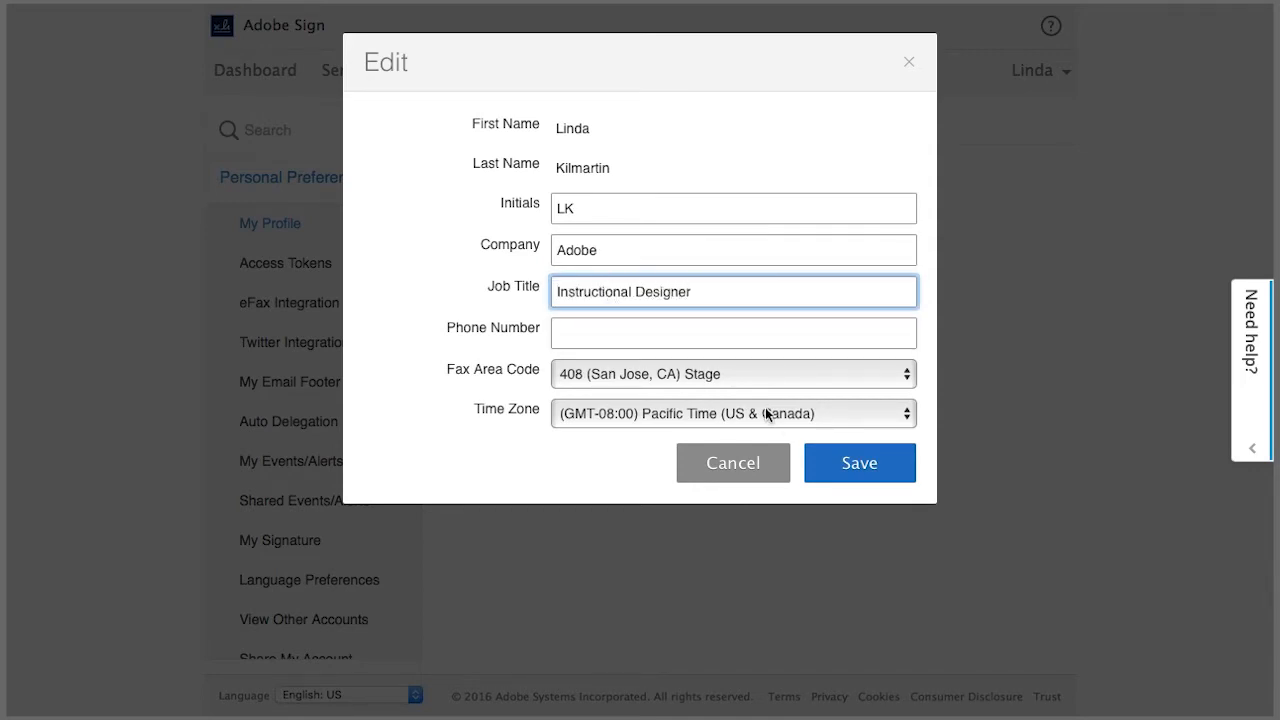
click(858, 462)
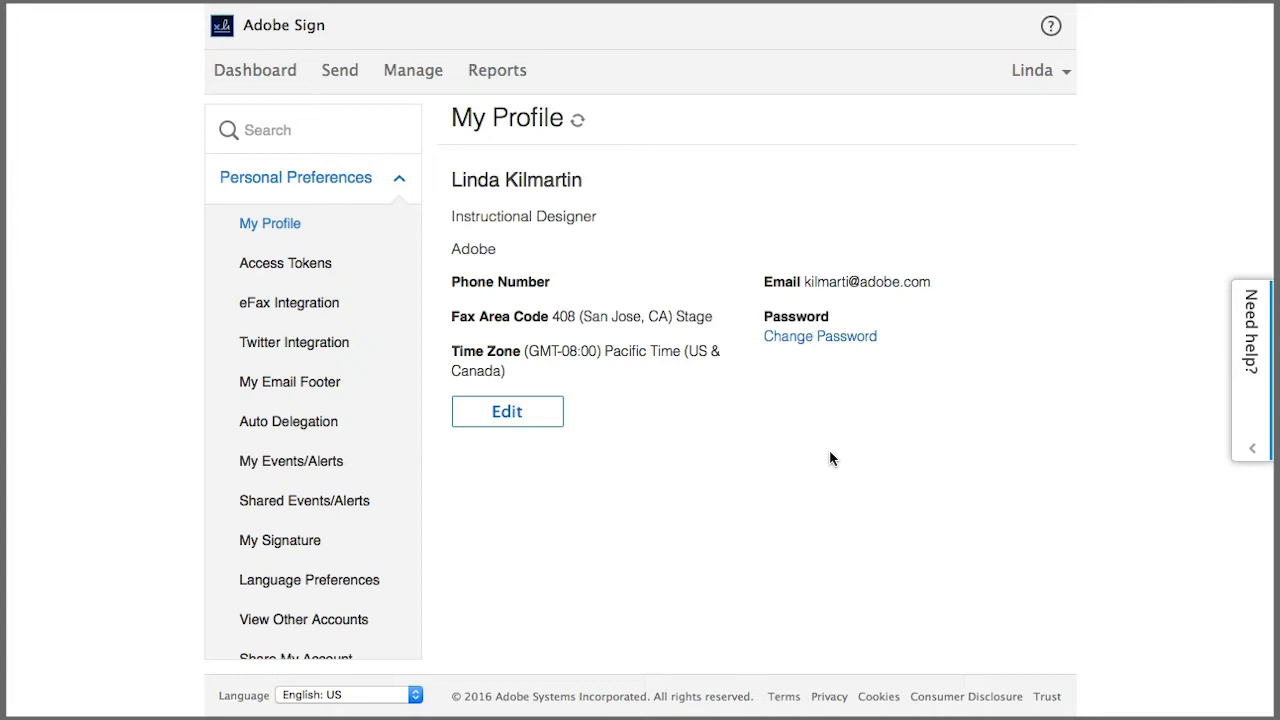
click(280, 540)
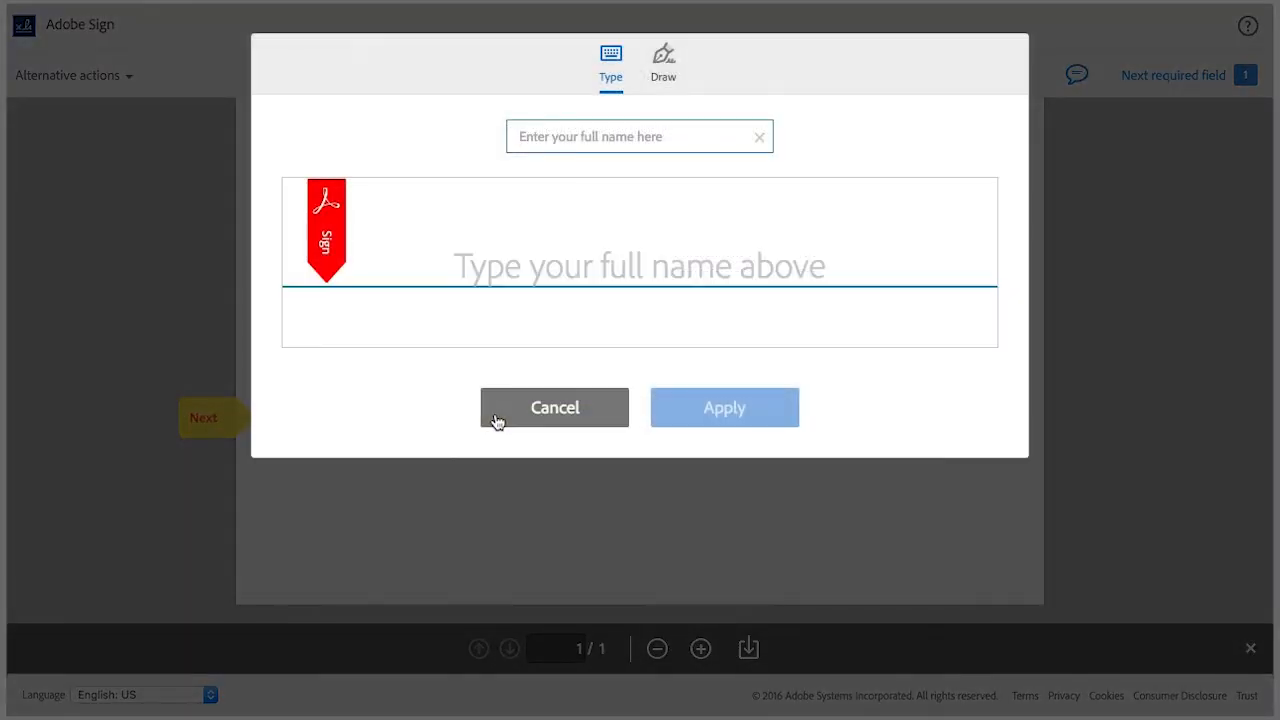
text(L)
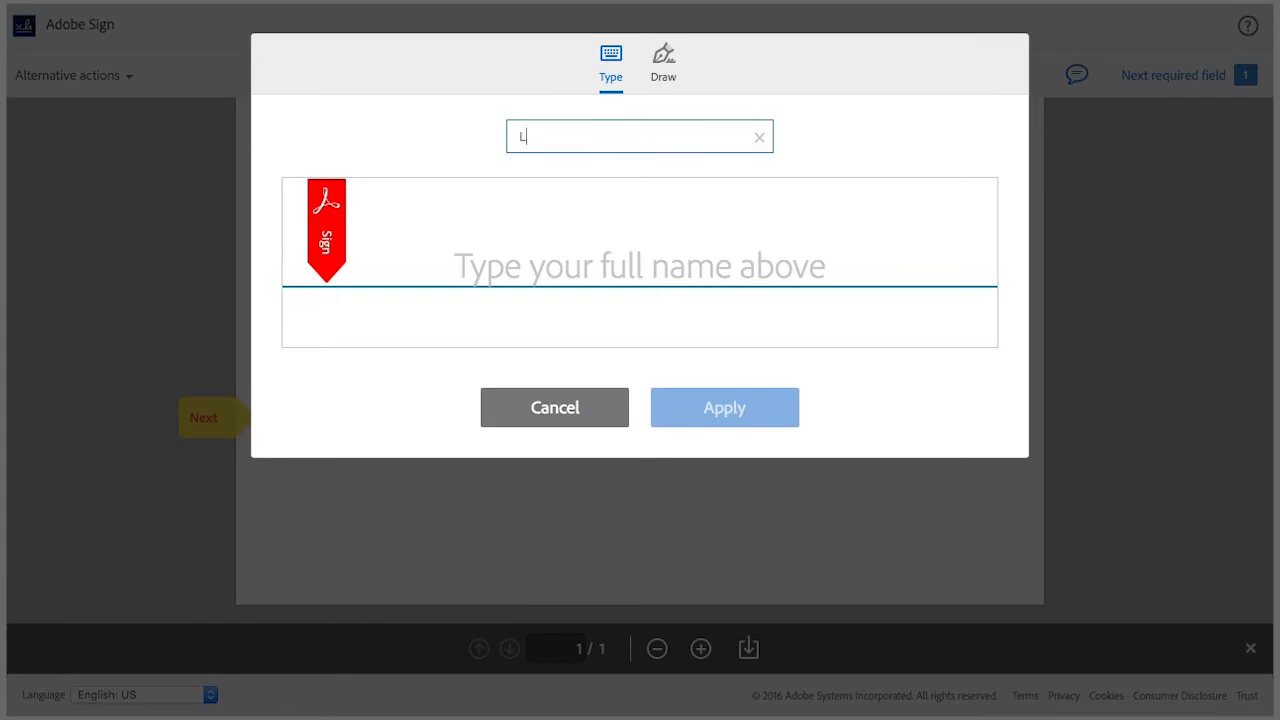
text(inda Kilmarti)
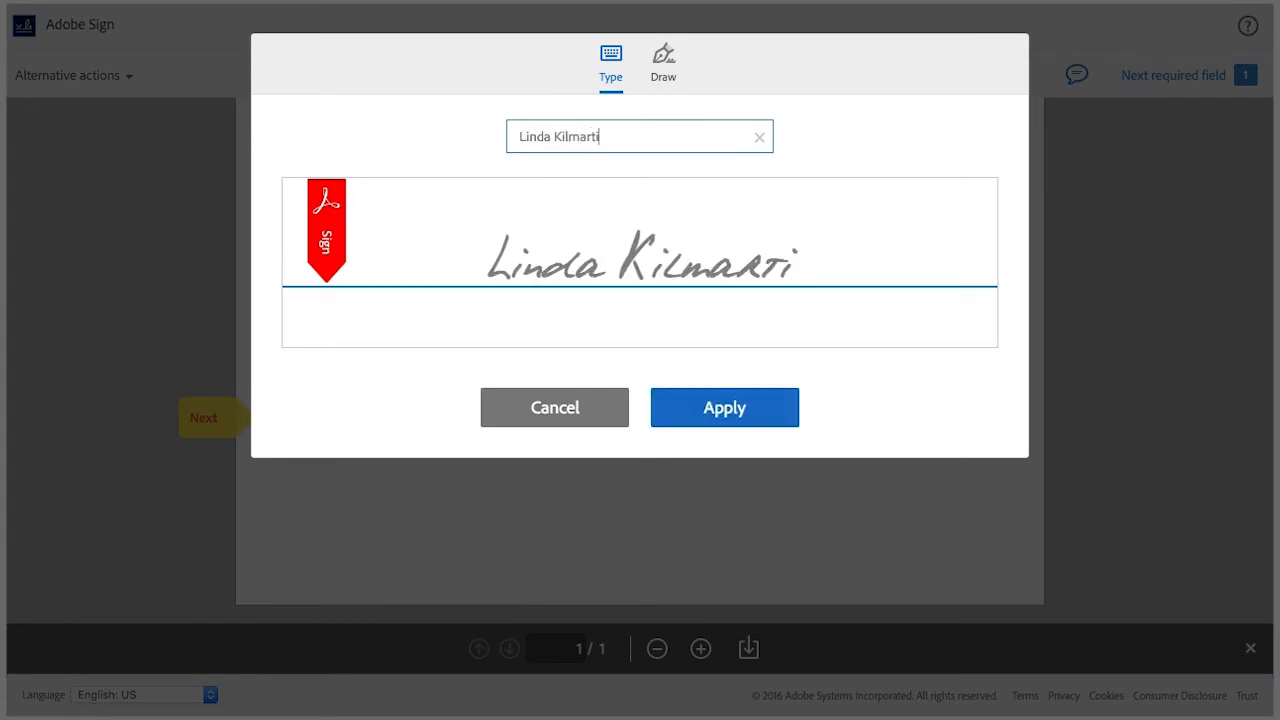
text(n)
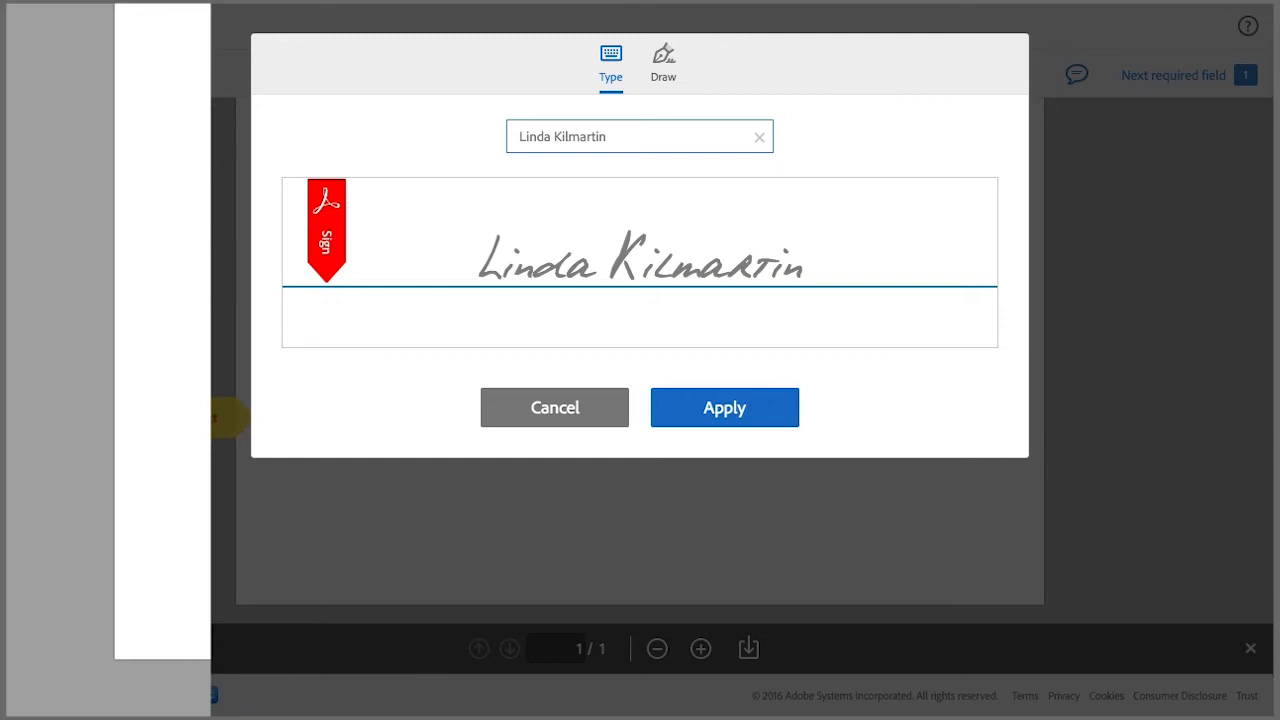
click(724, 408)
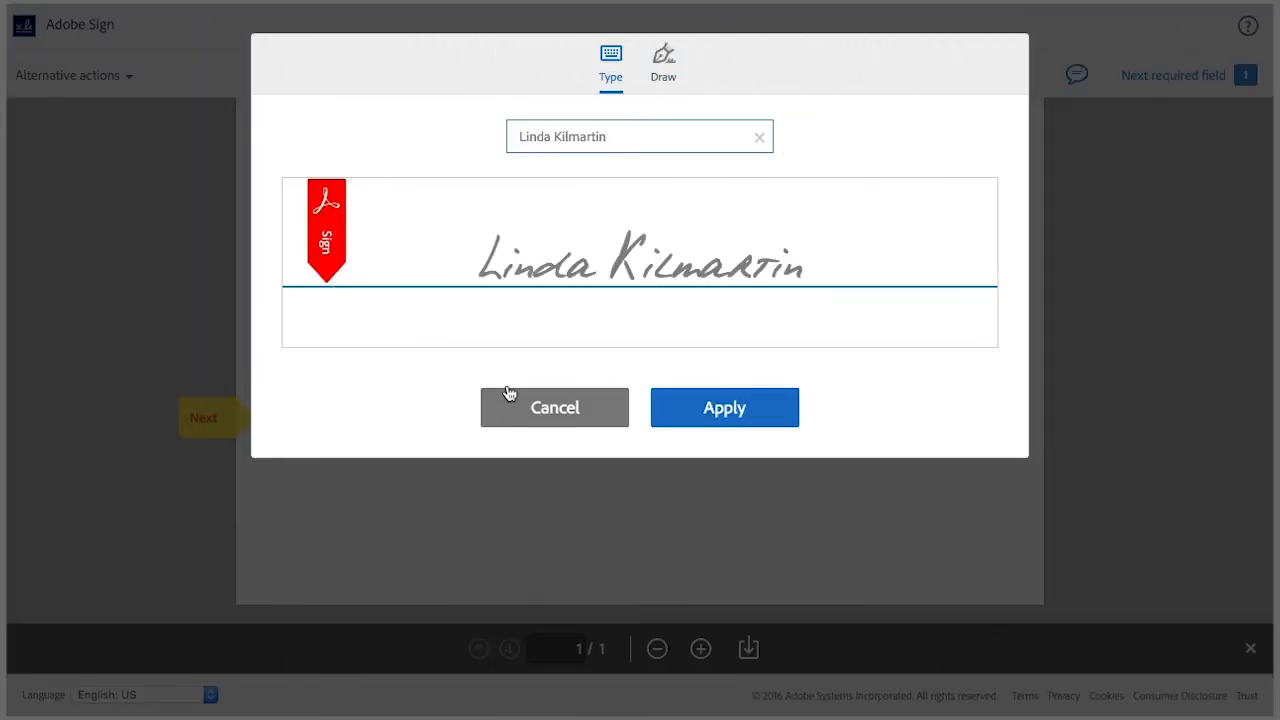
mouse_move(664, 62)
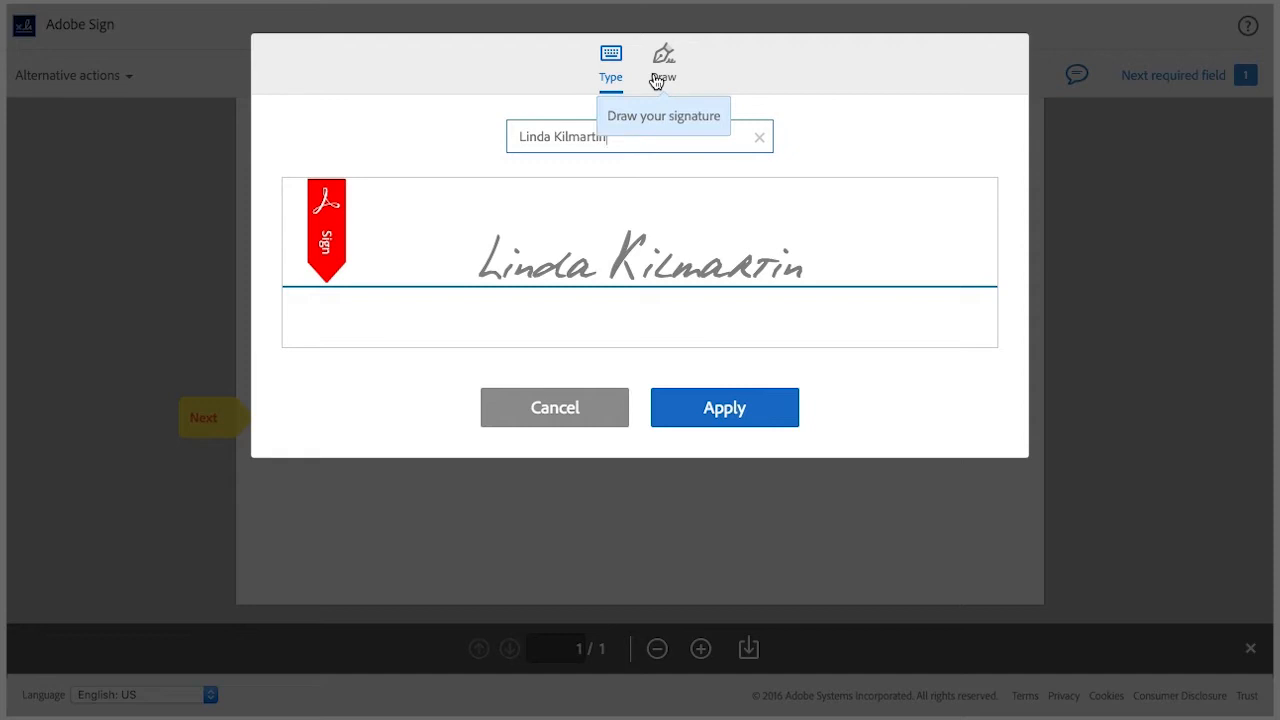
Switch to a hand-drawn signature and apply it to the NDA.
click(664, 60)
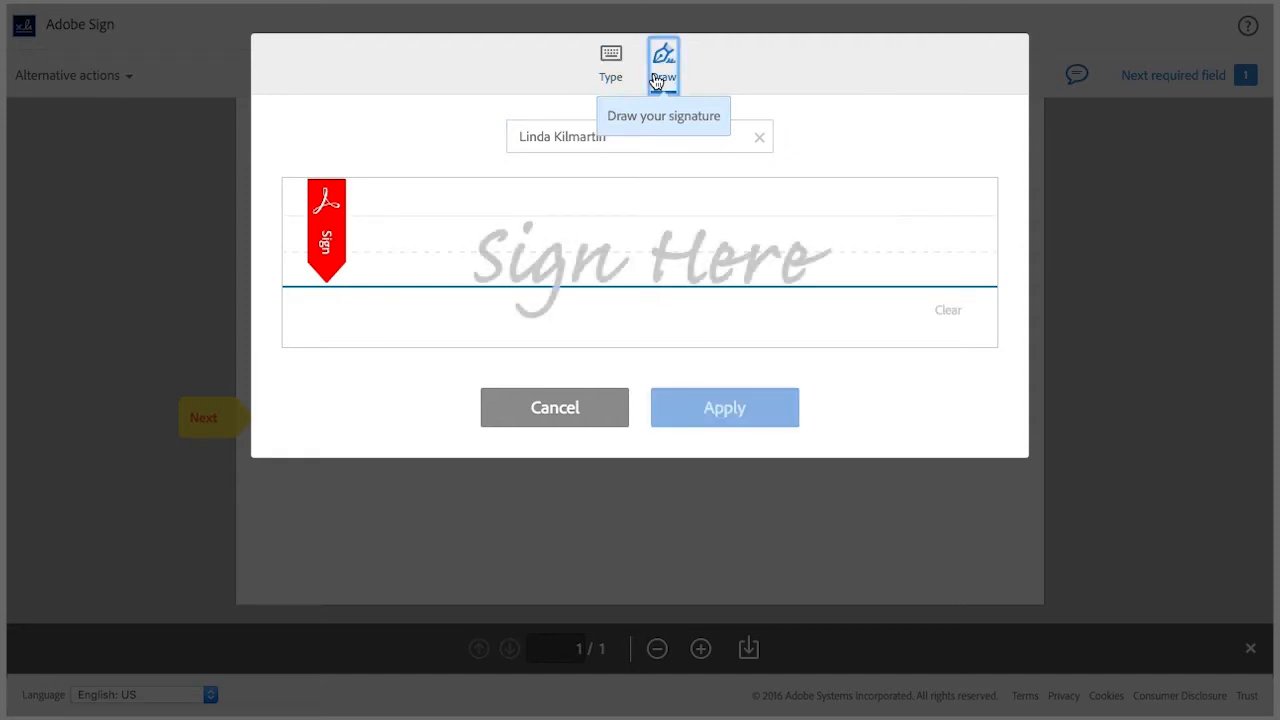
mouse_move(516, 180)
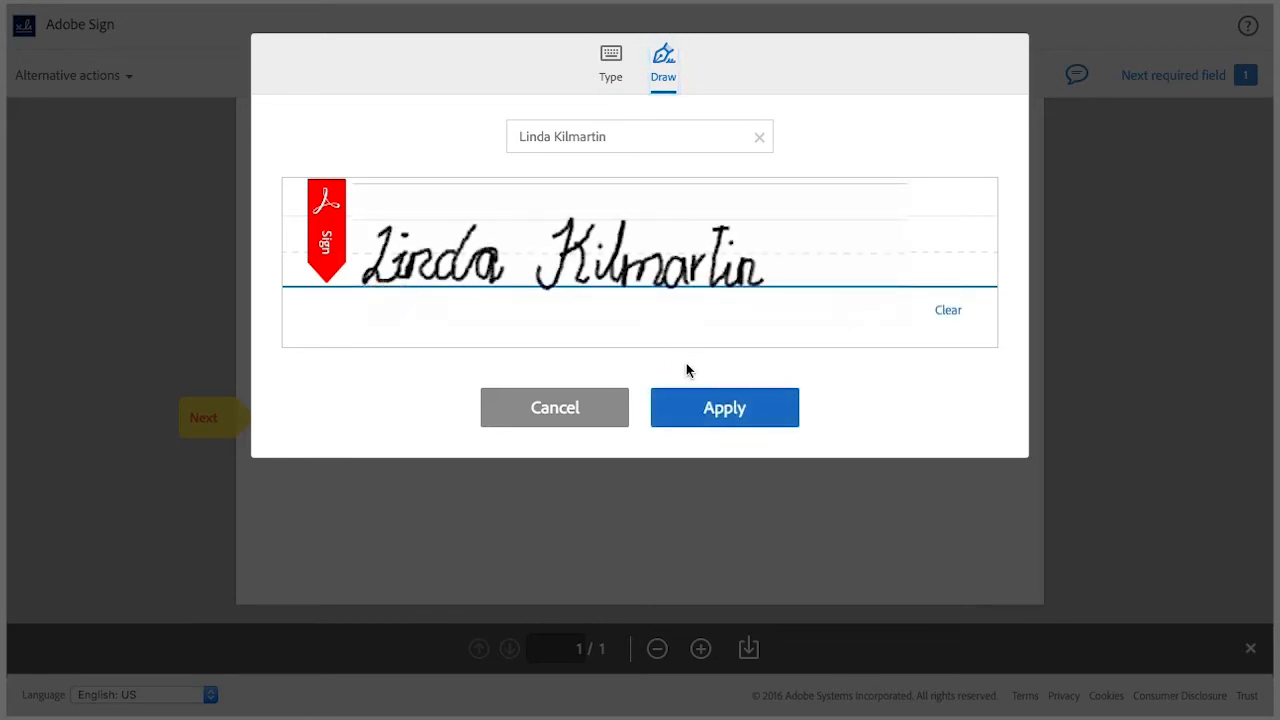
click(724, 408)
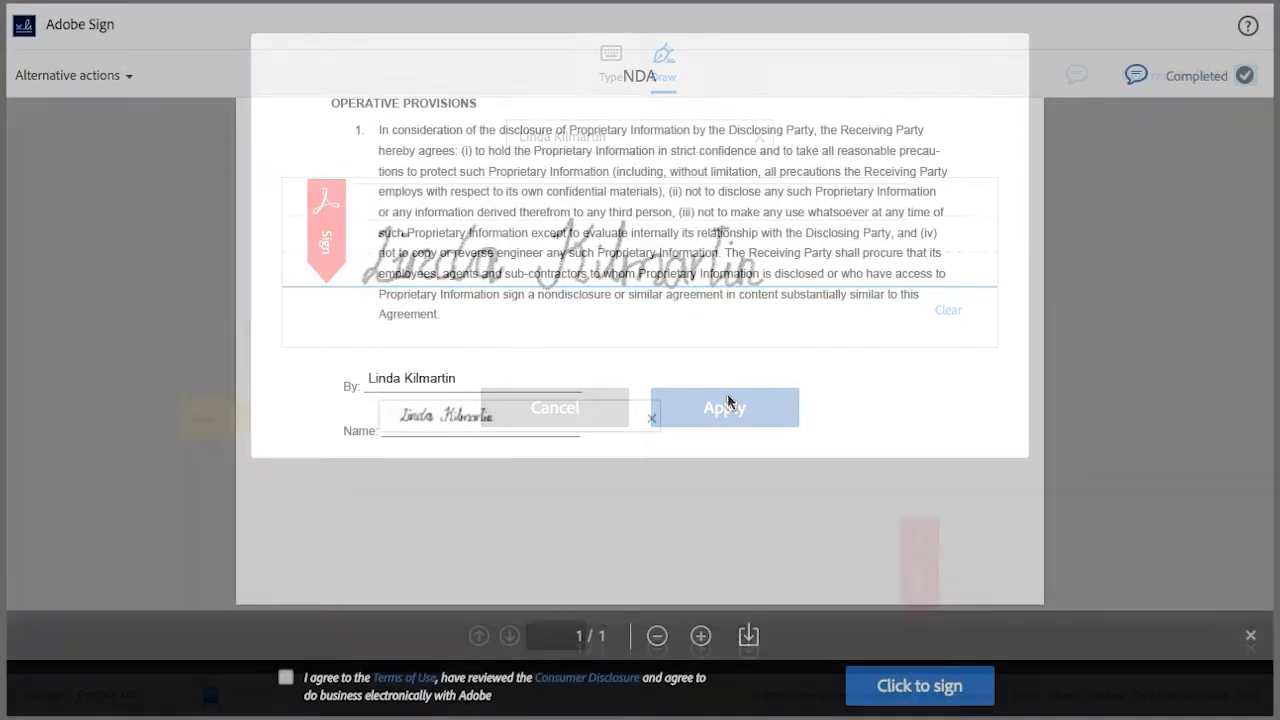
click(724, 408)
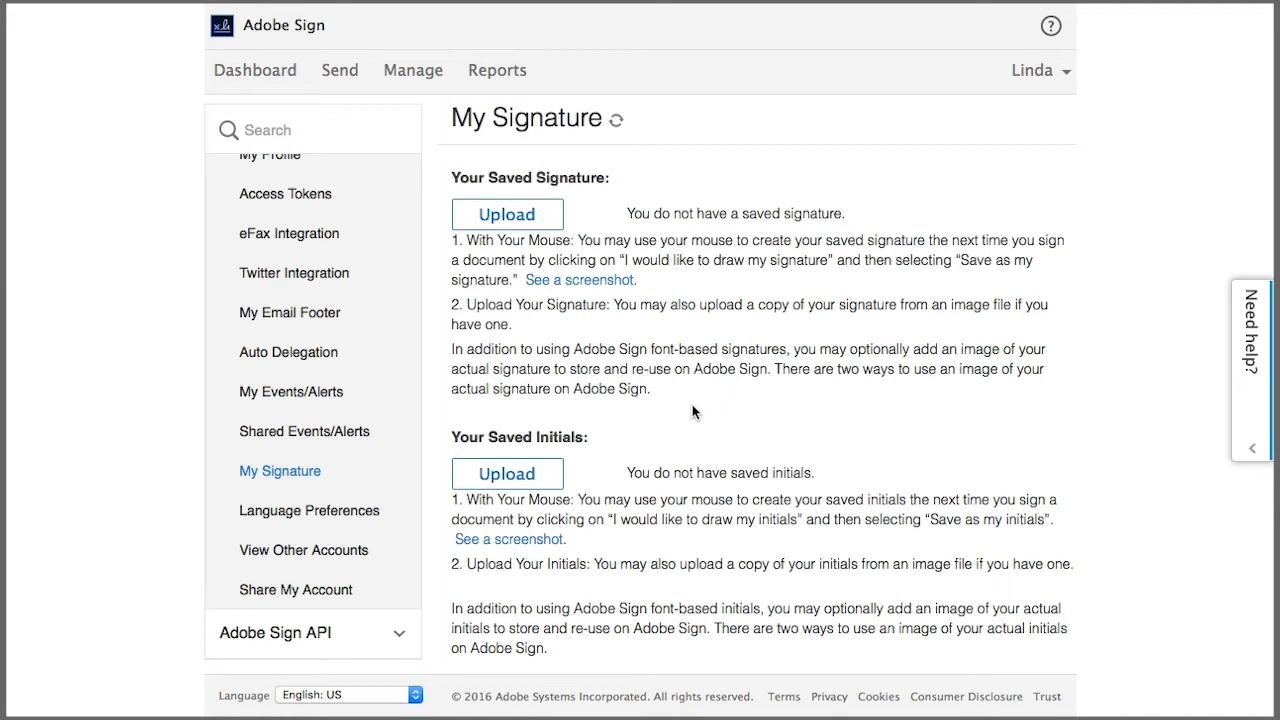
mouse_move(508, 214)
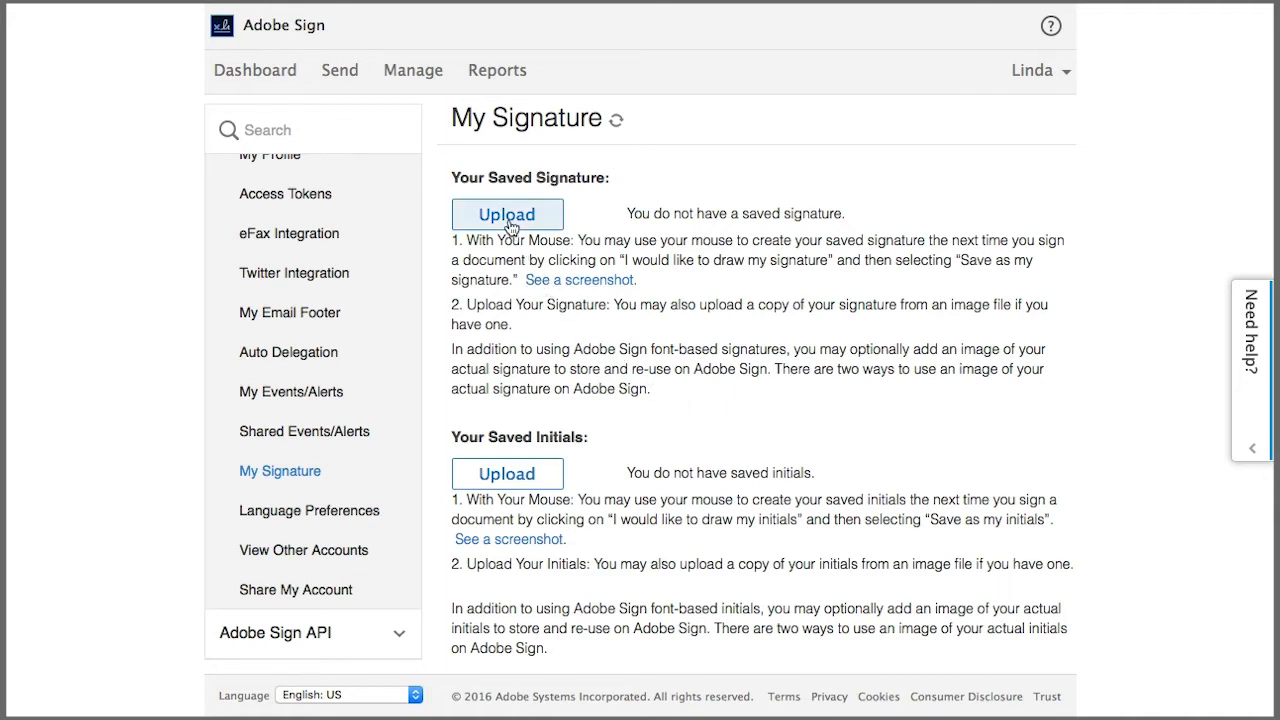
Upload Signature.jpg and save it as the account's saved signature.
click(508, 214)
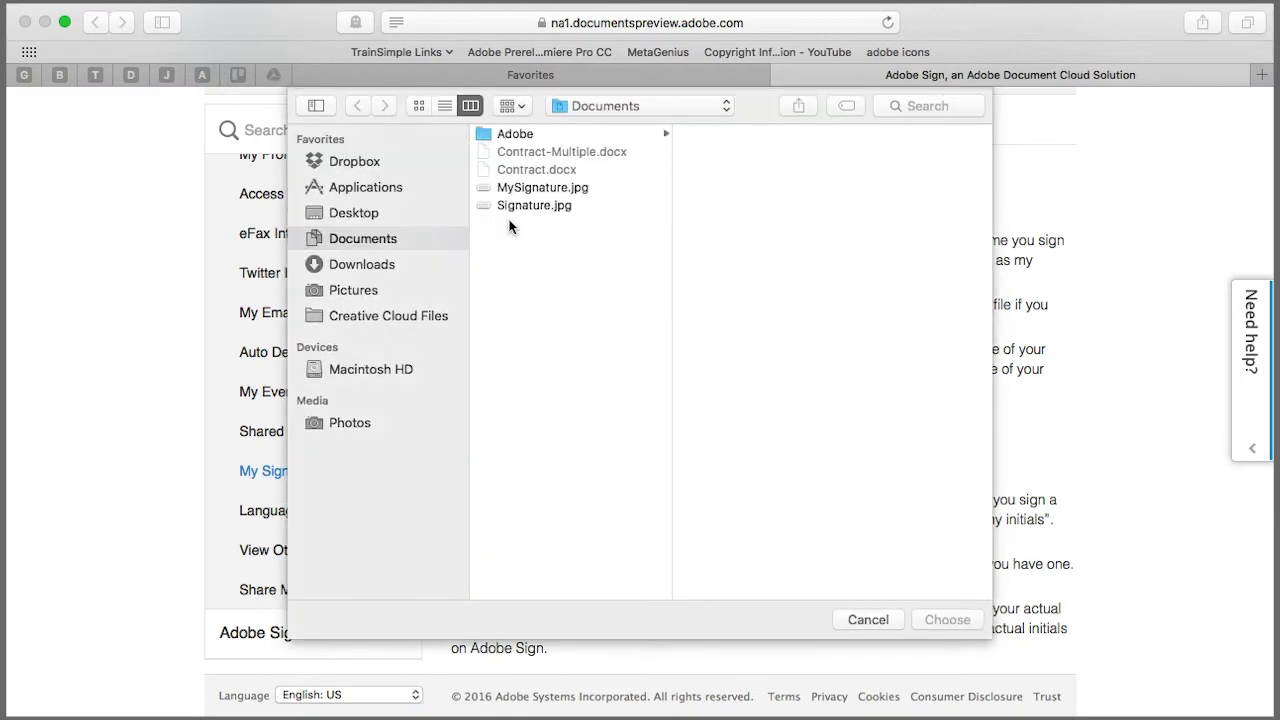
click(534, 204)
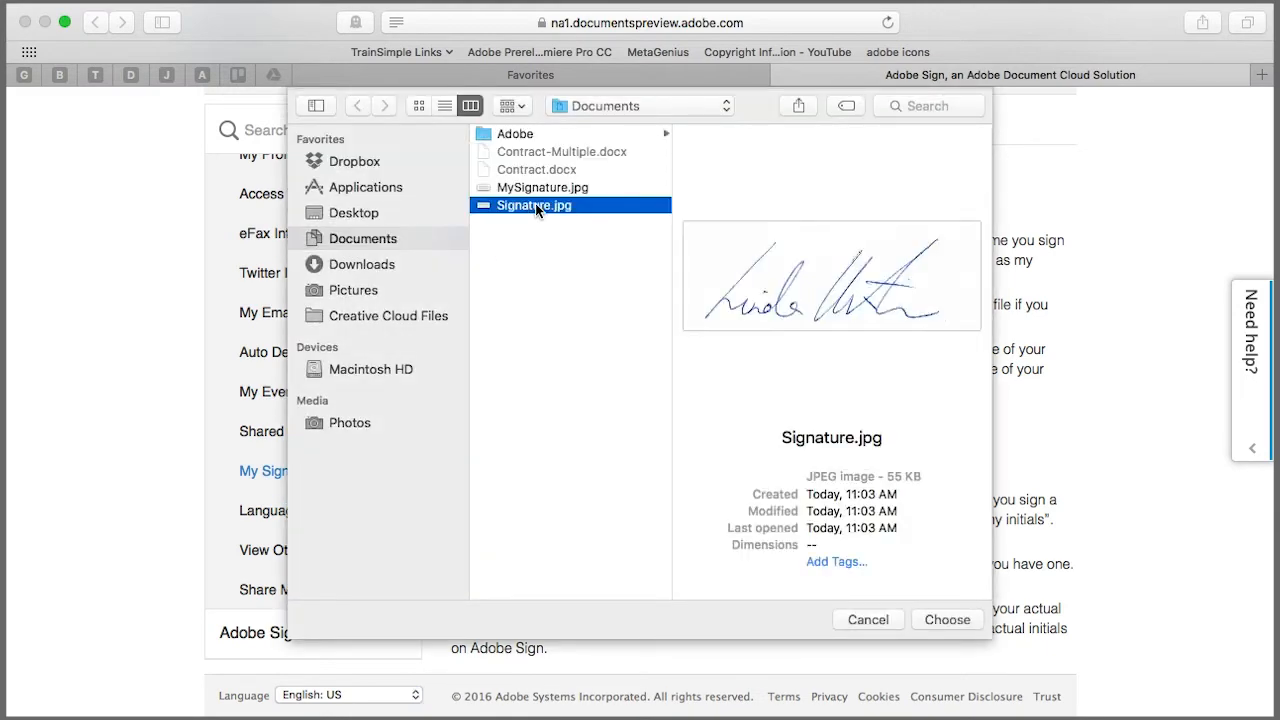
click(946, 620)
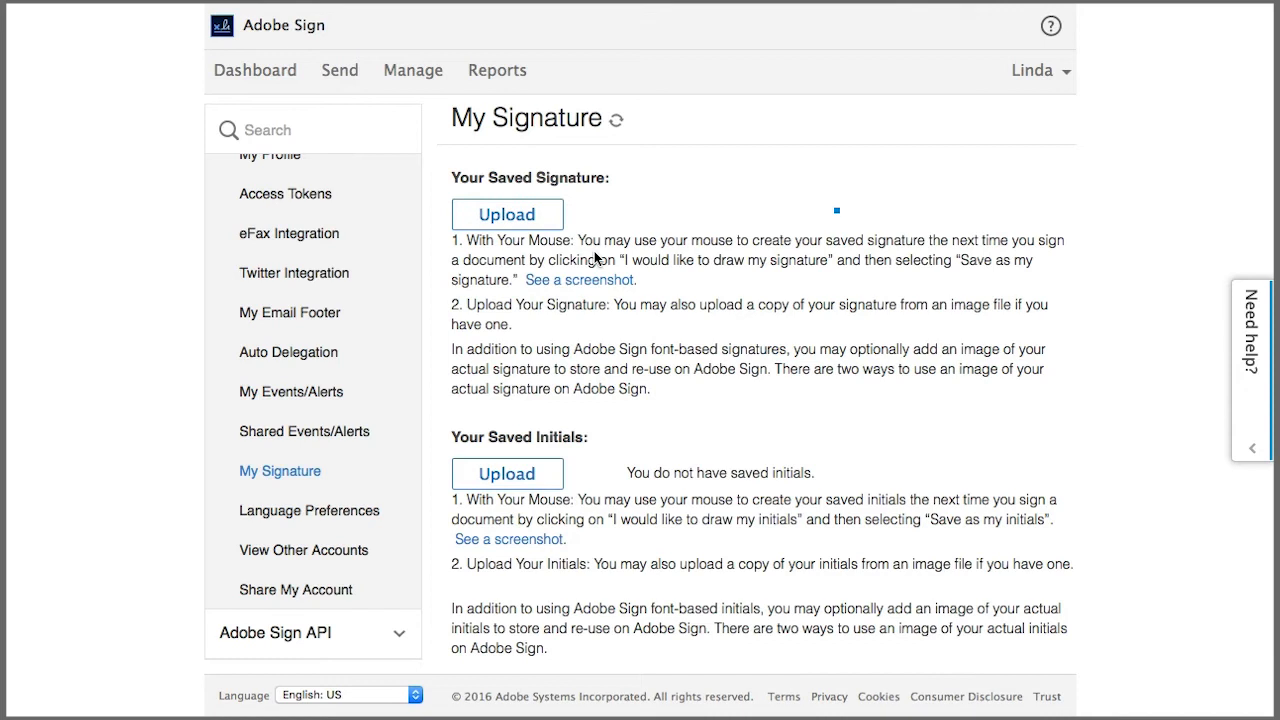
click(508, 214)
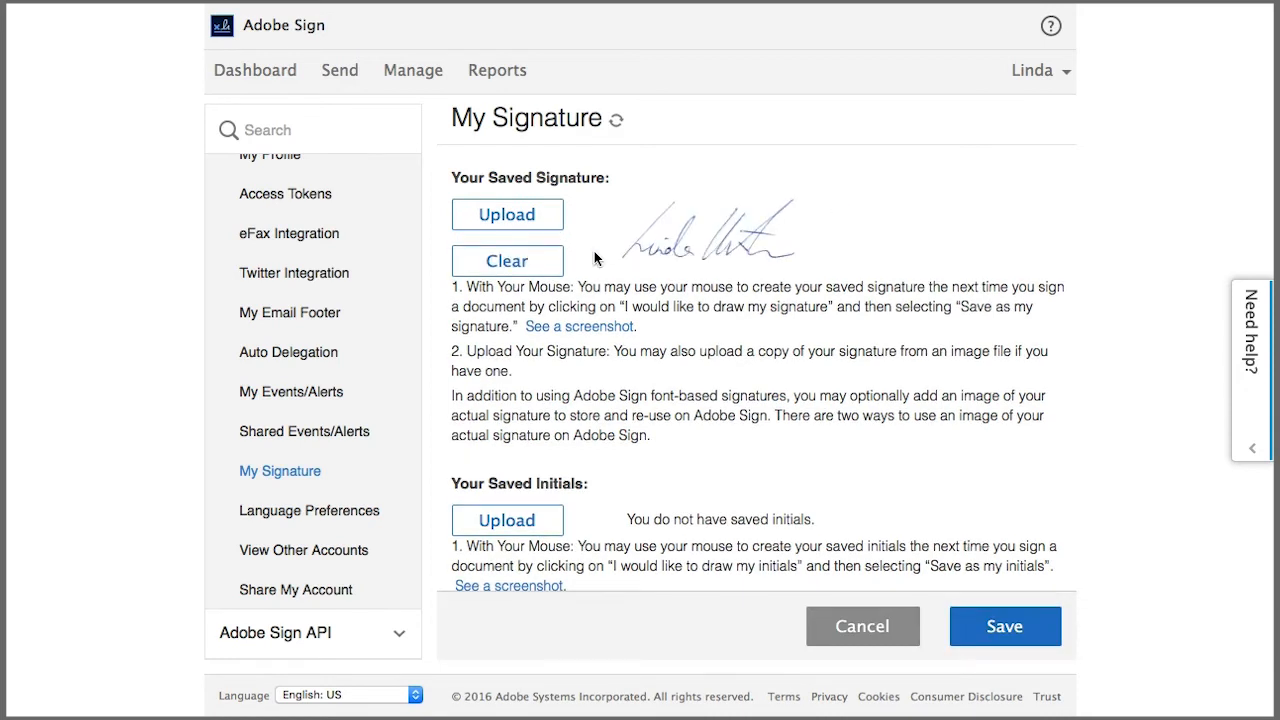
mouse_move(996, 600)
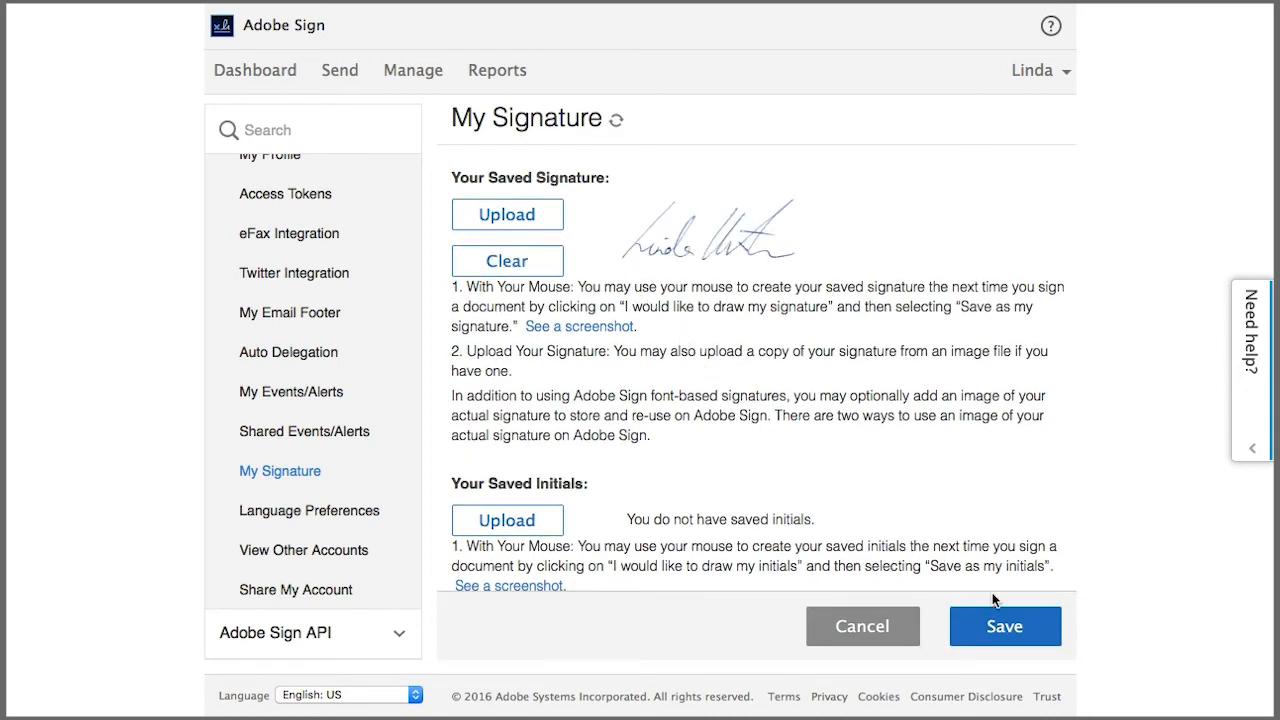
click(1004, 626)
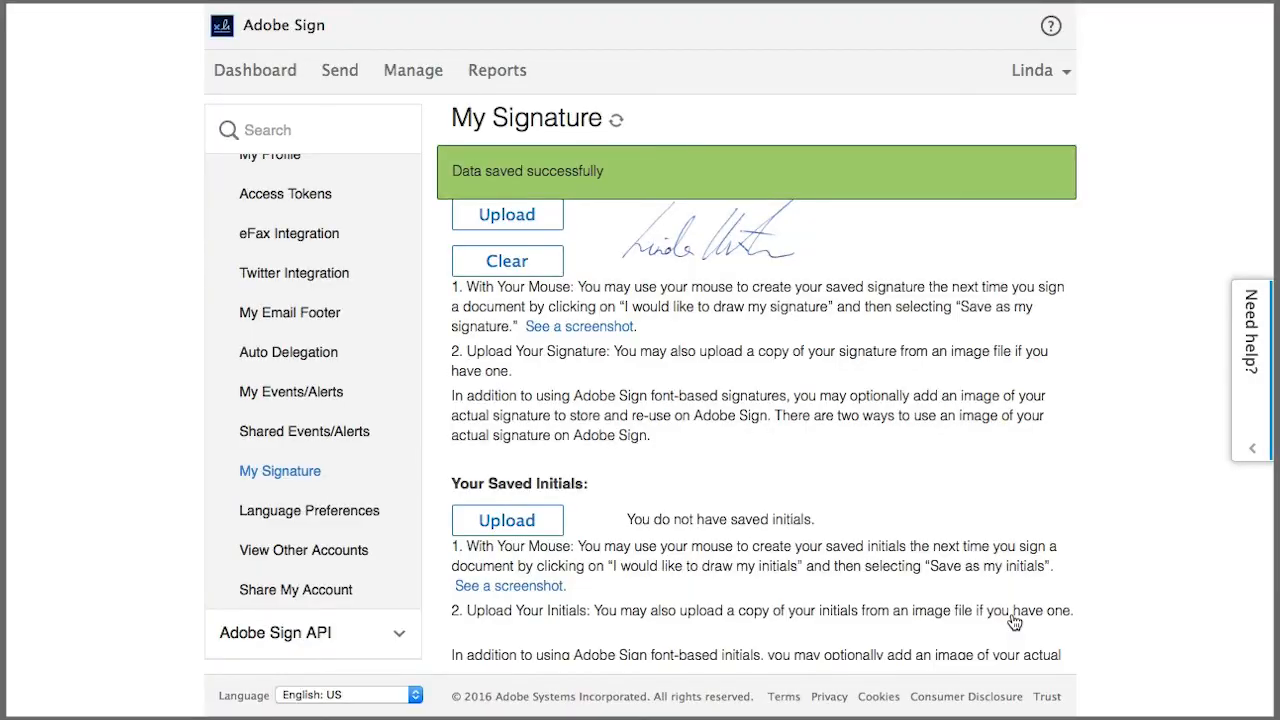
scroll(down, 3)
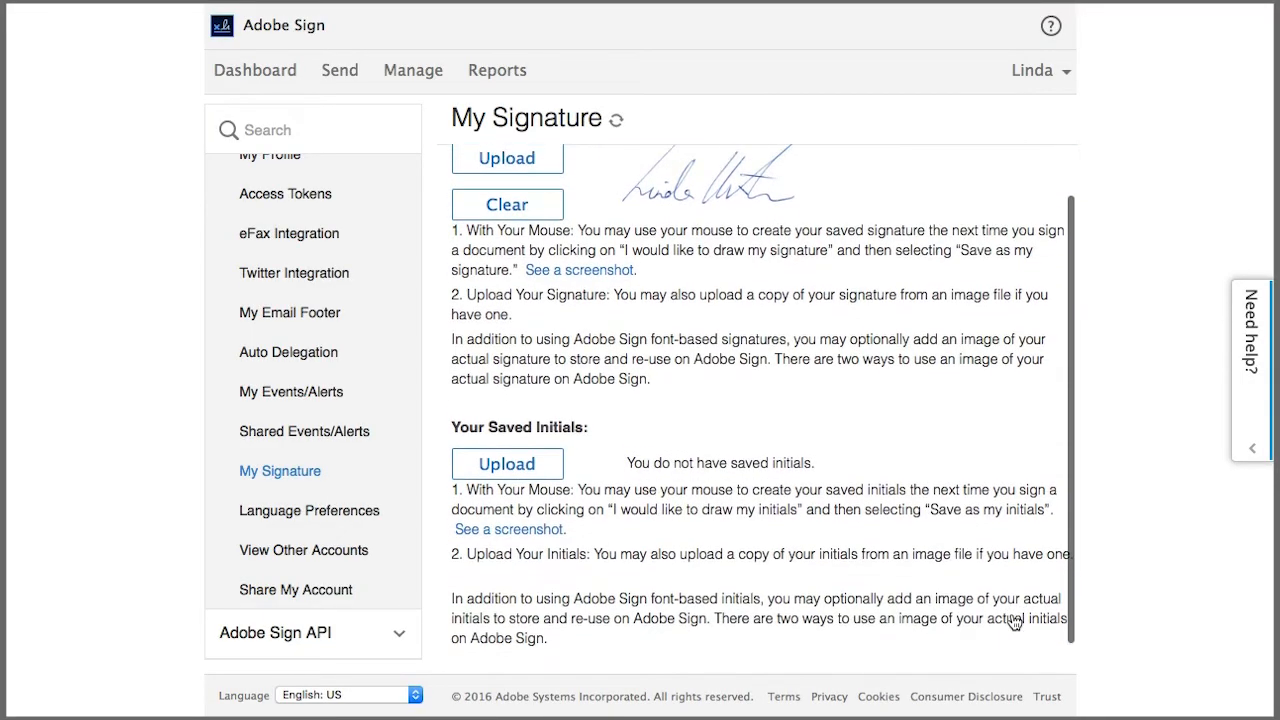
scroll(down, 3)
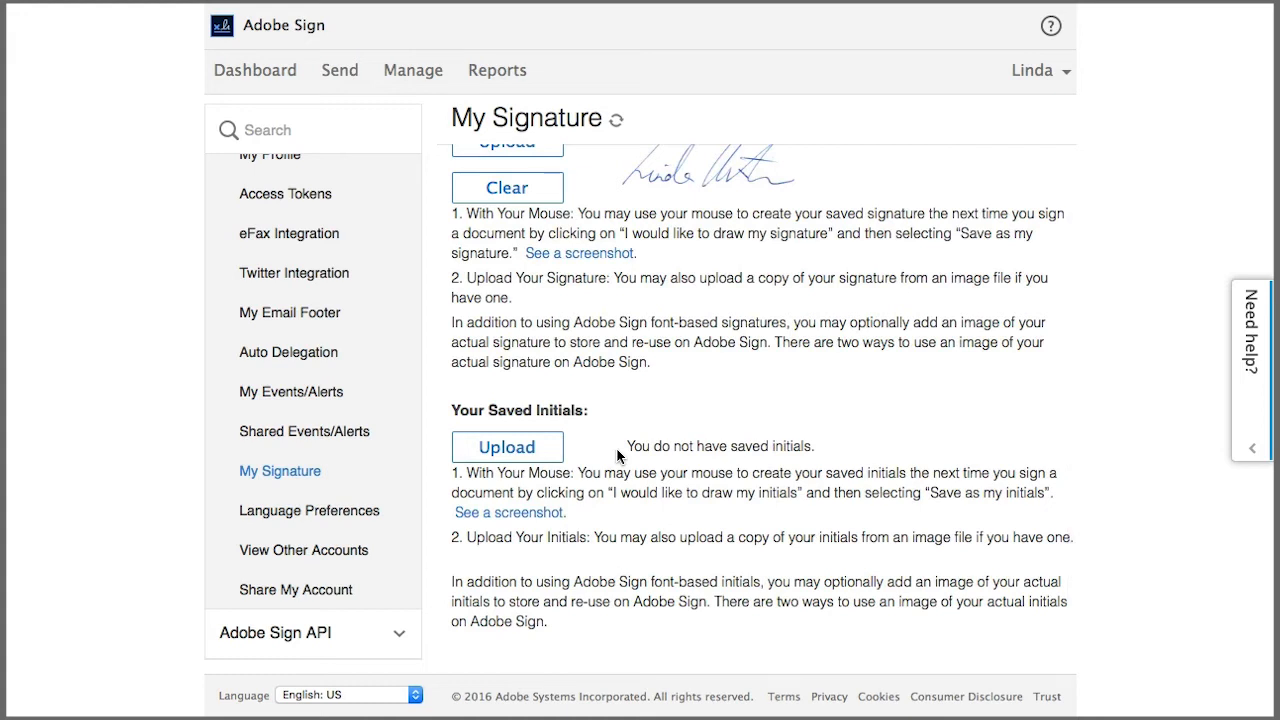
mouse_move(292, 390)
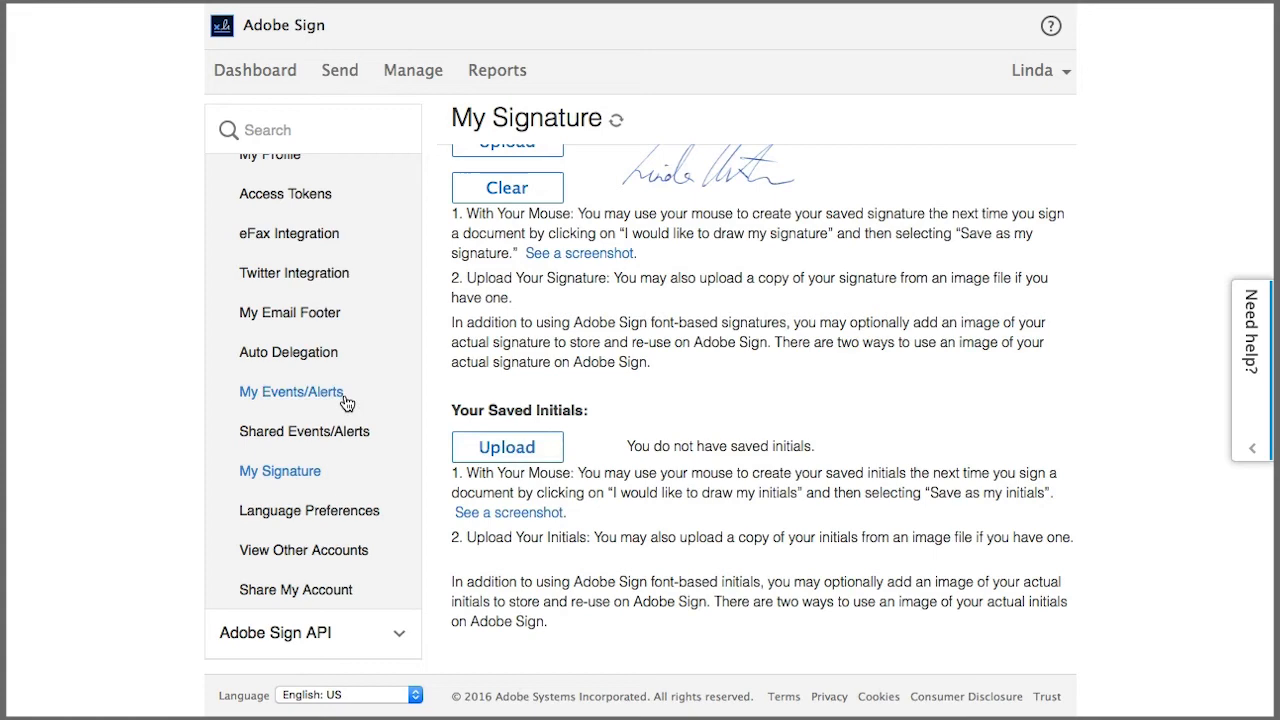
mouse_move(292, 390)
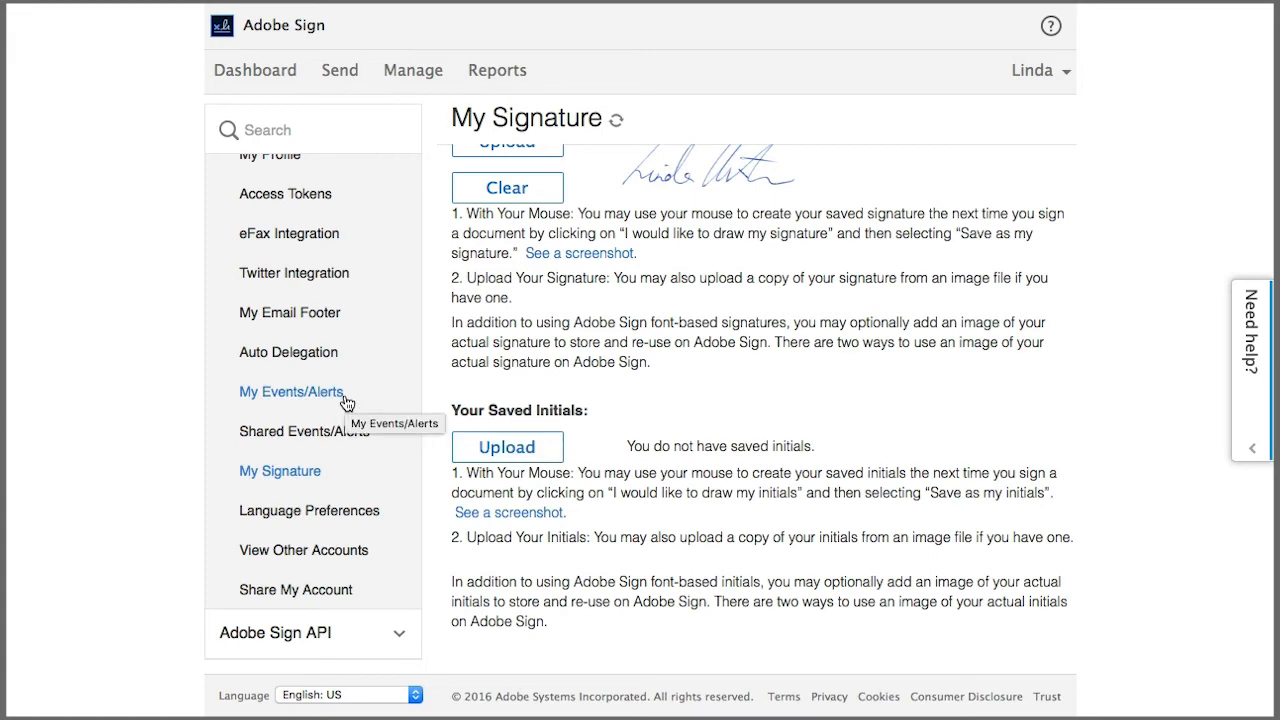
In My Events/Alerts, add an alert for 'Agreement was viewed but not signed or approved' and save.
click(292, 390)
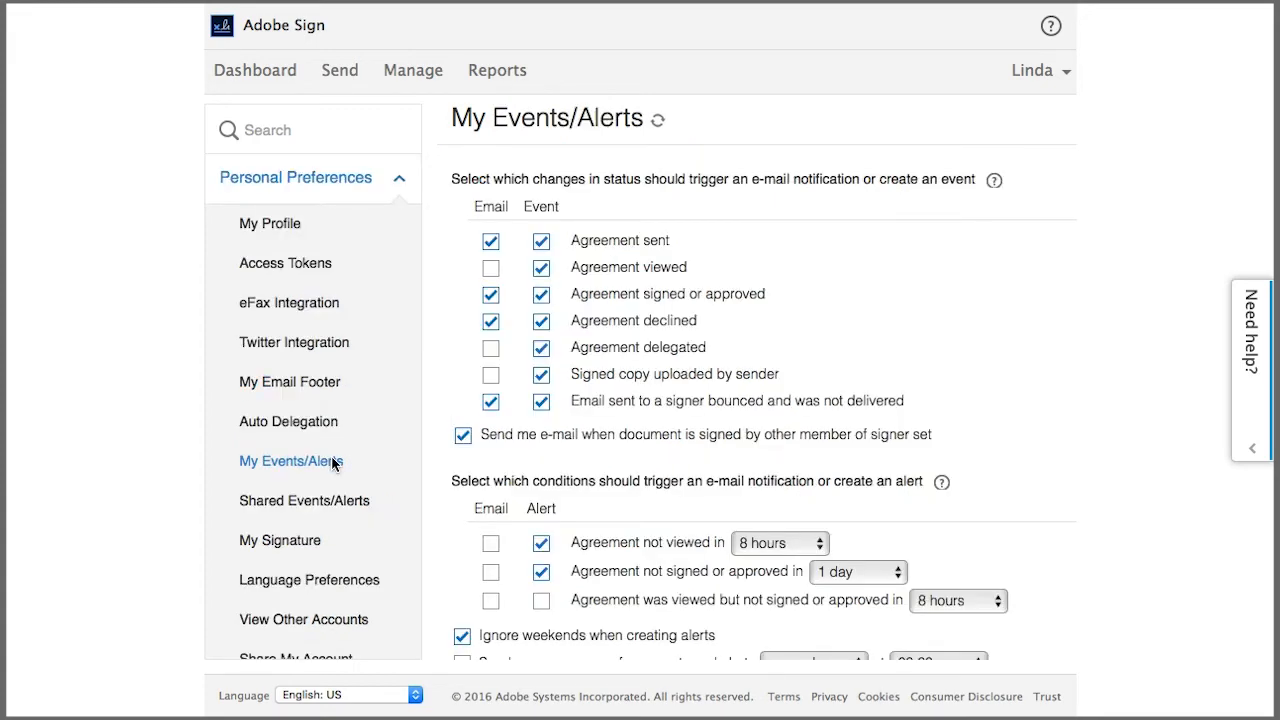
mouse_move(672, 452)
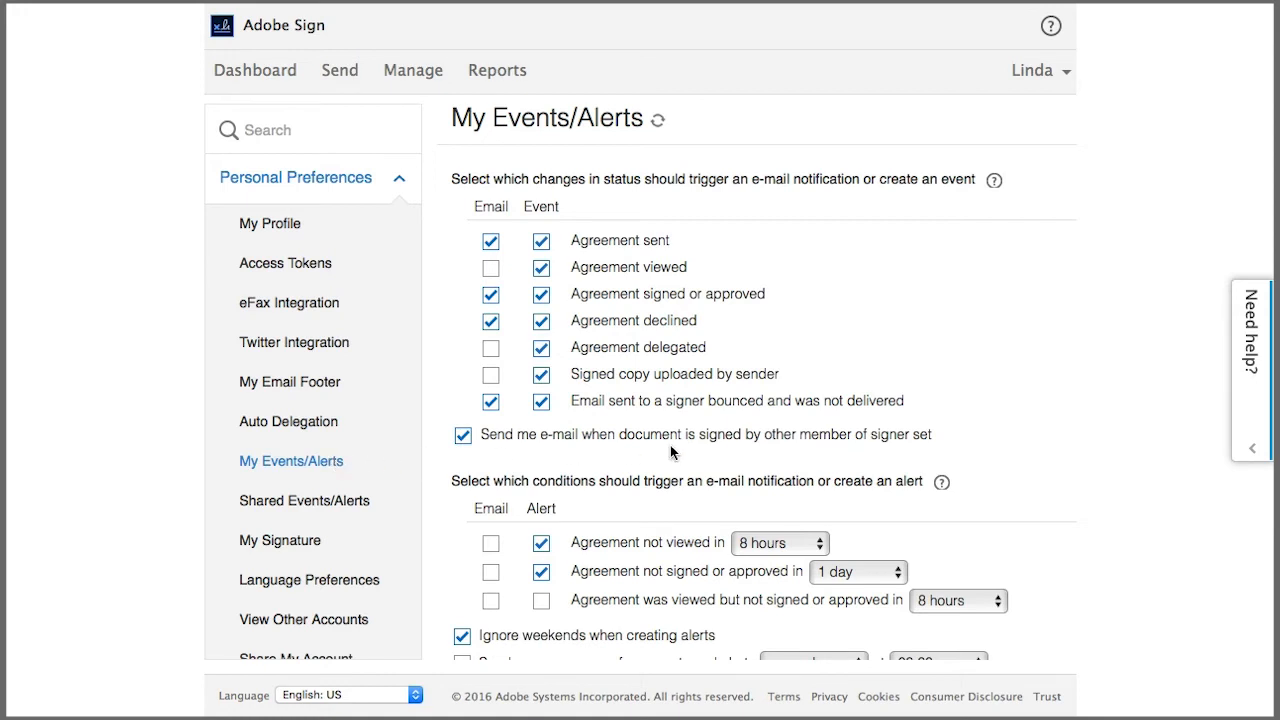
scroll(down, 3)
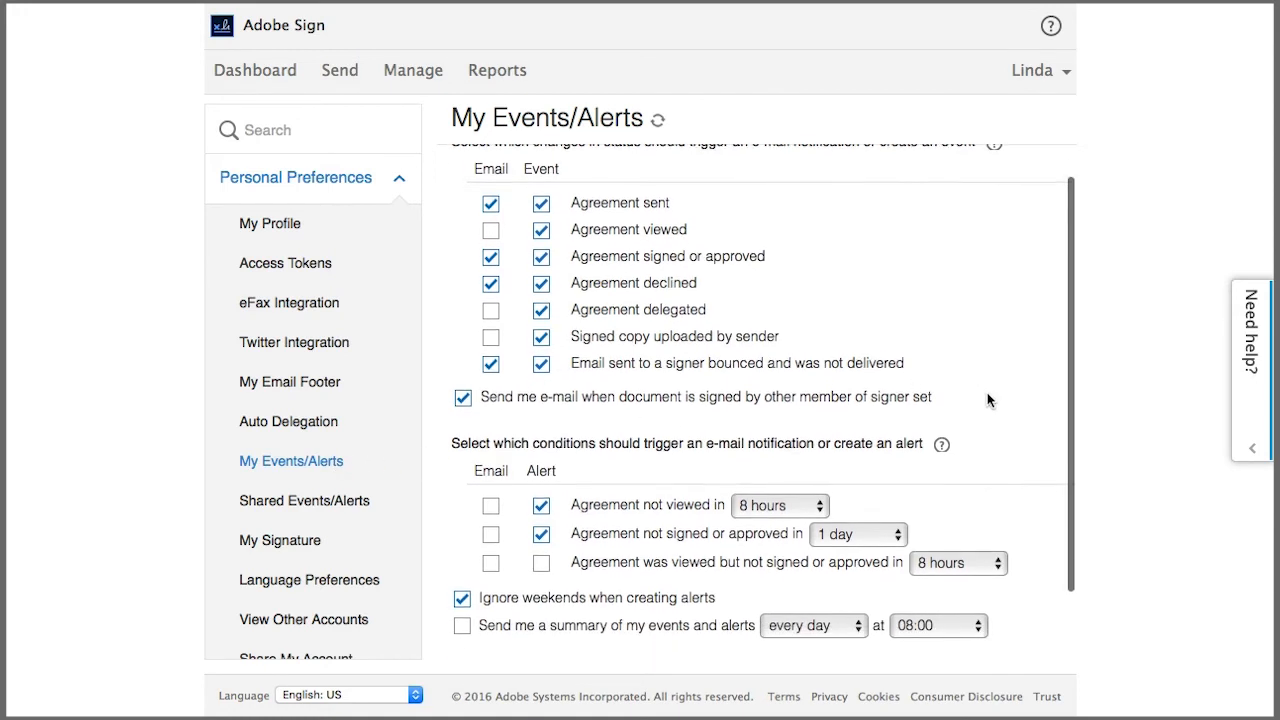
scroll(down, 3)
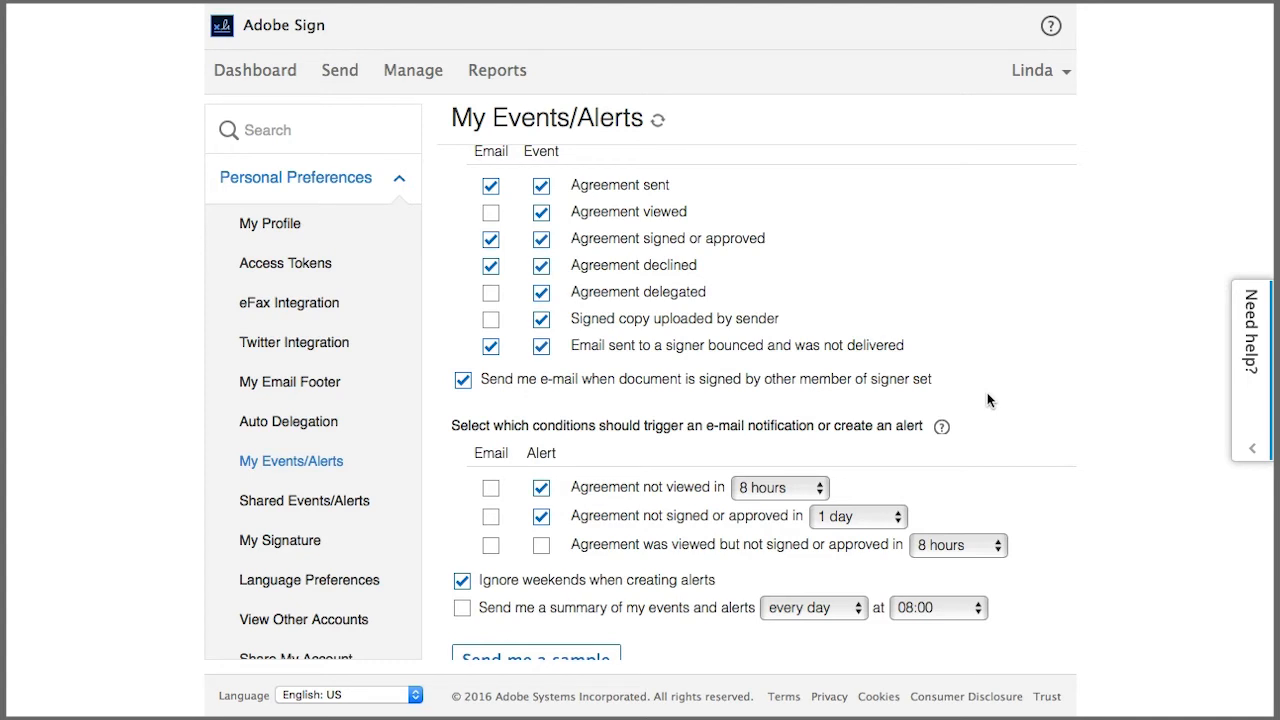
mouse_move(976, 388)
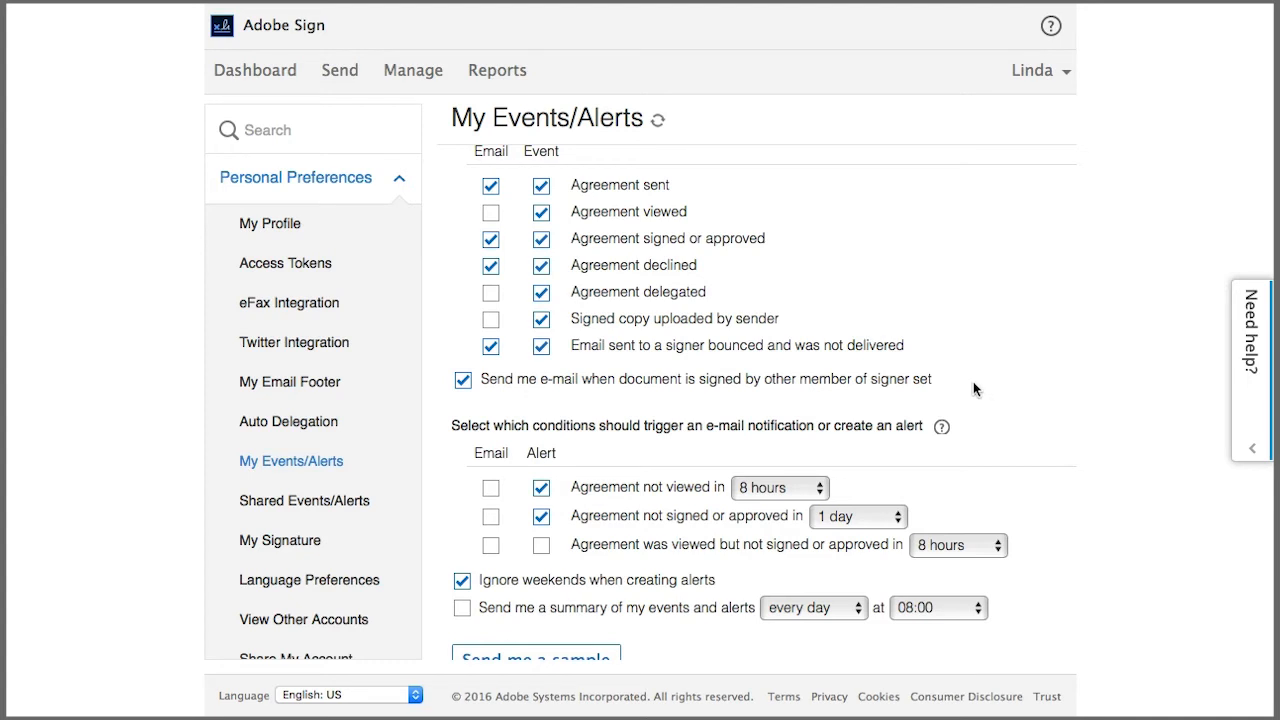
mouse_move(684, 224)
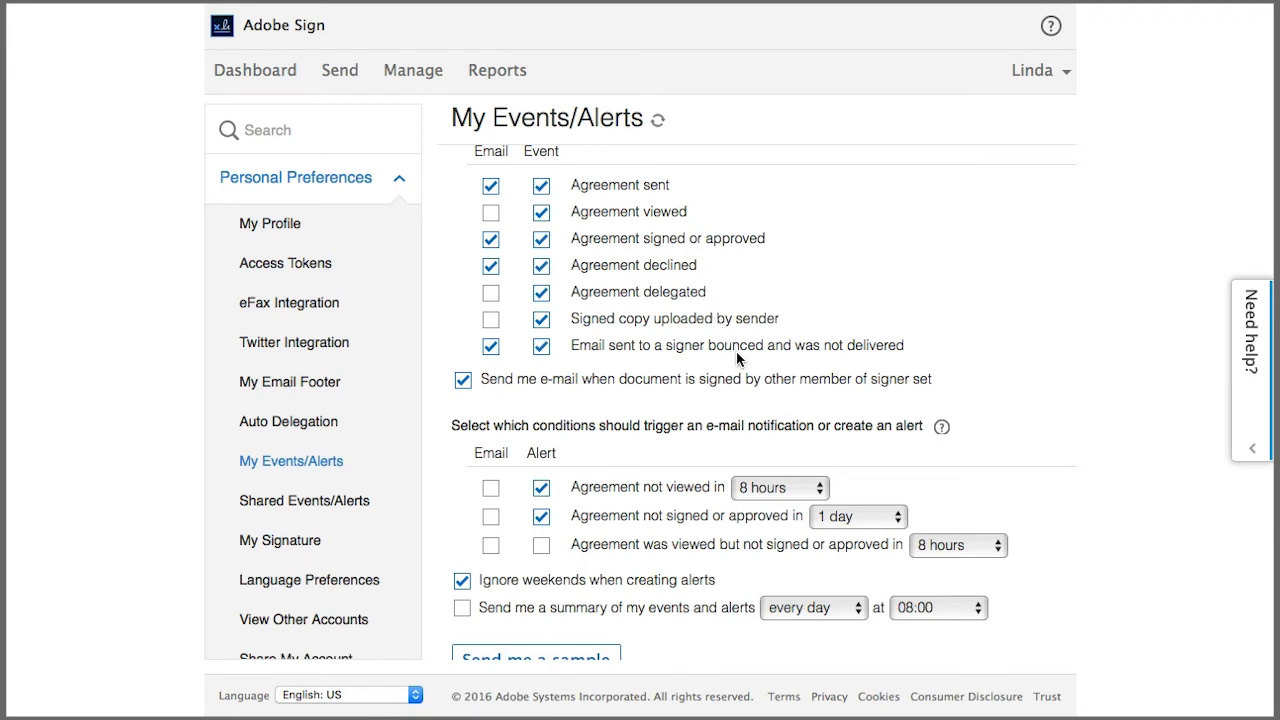
mouse_move(728, 528)
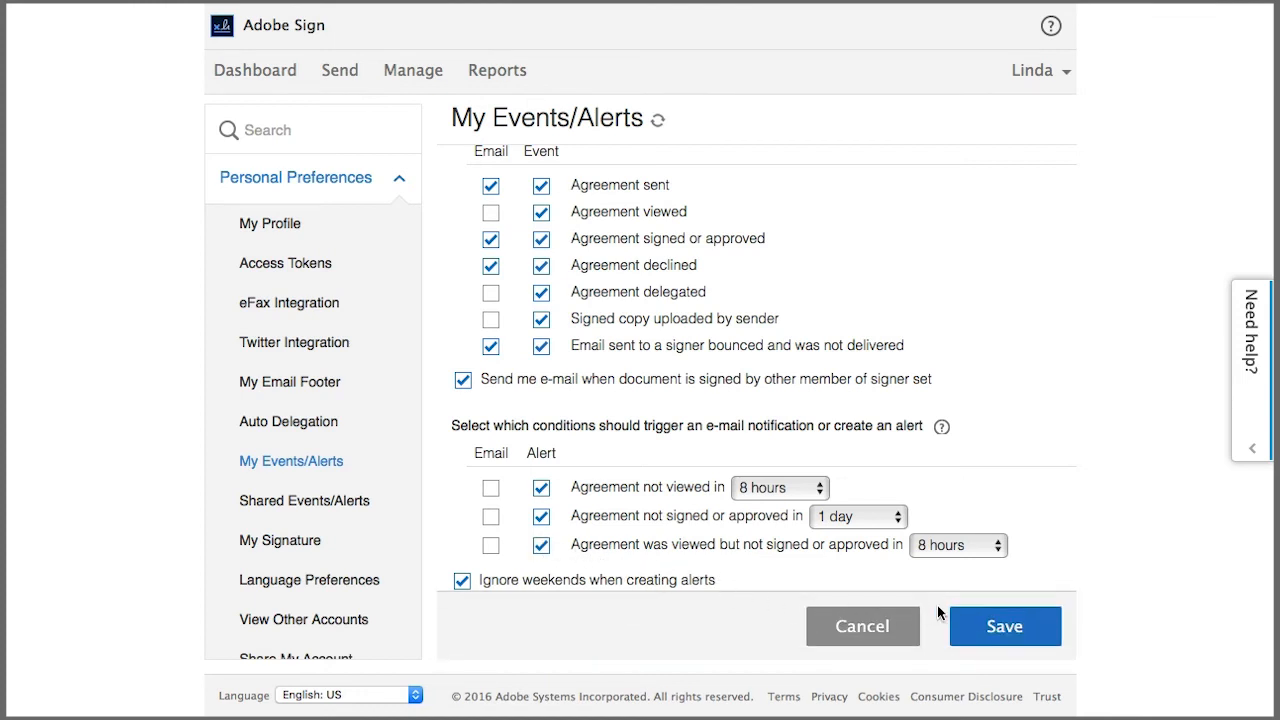
click(1004, 624)
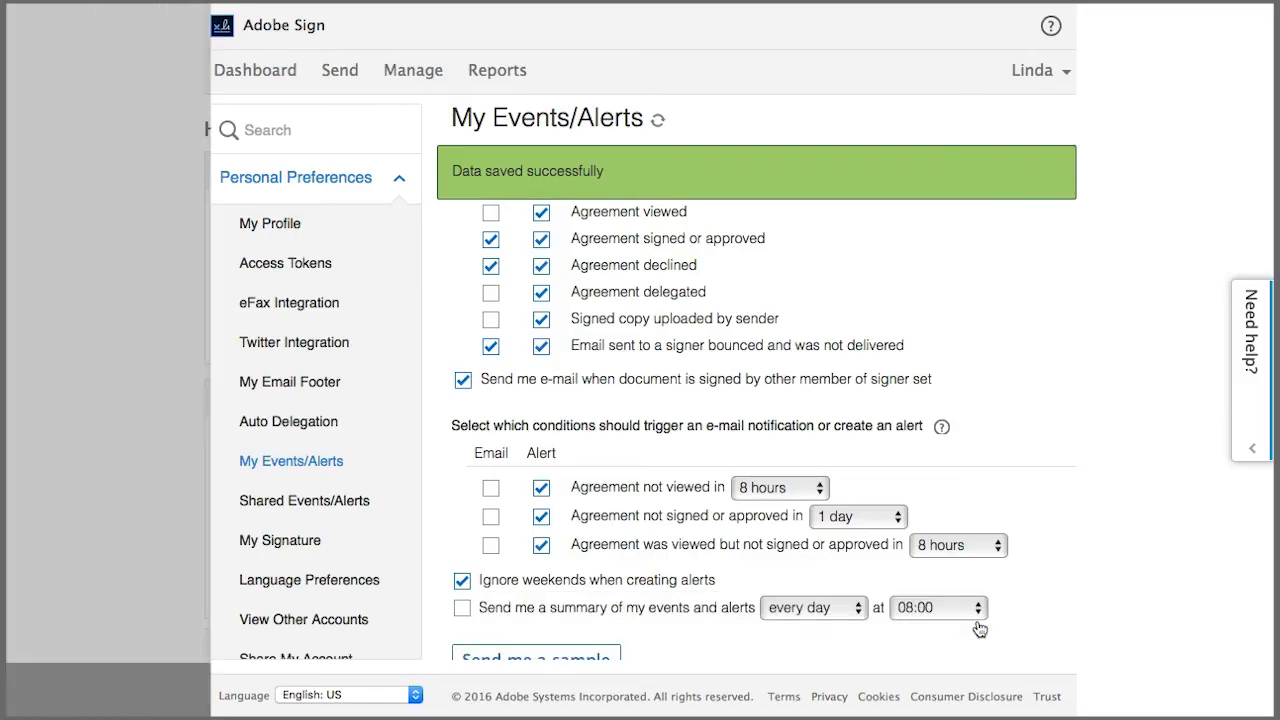
Enable e-mail for 'Agreement not signed or approved in 1 day' and save.
click(254, 70)
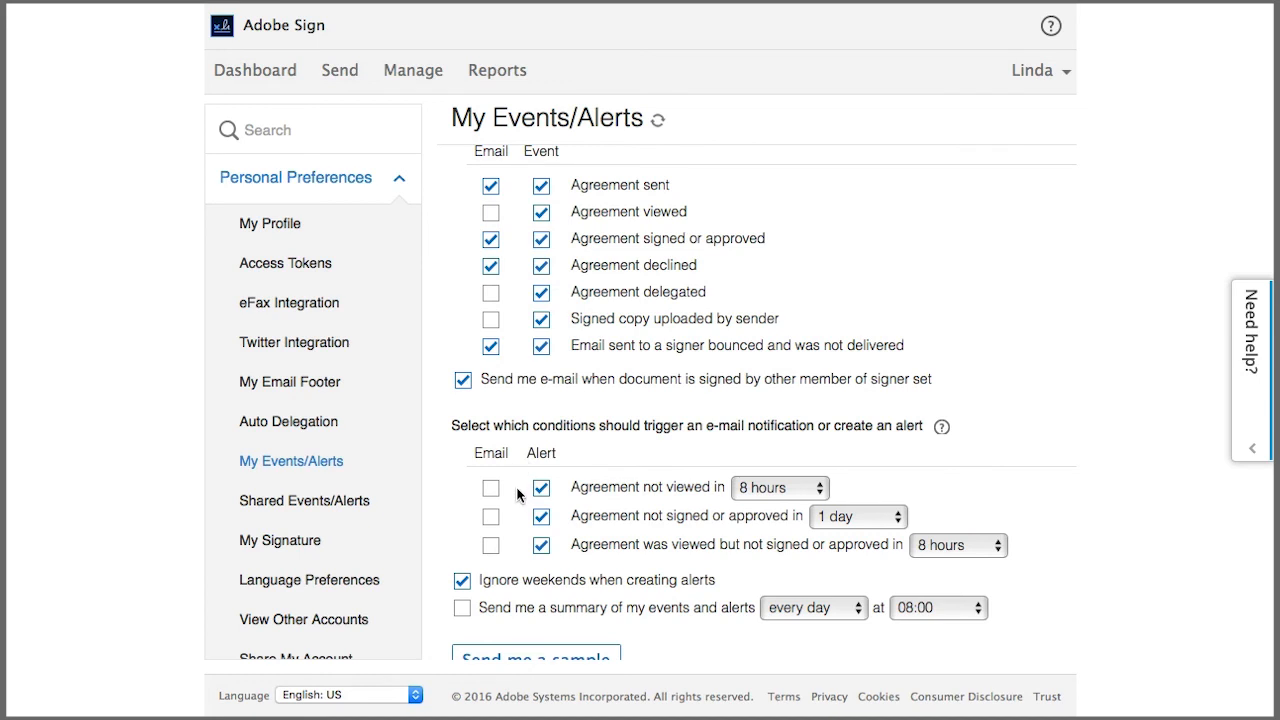
click(490, 516)
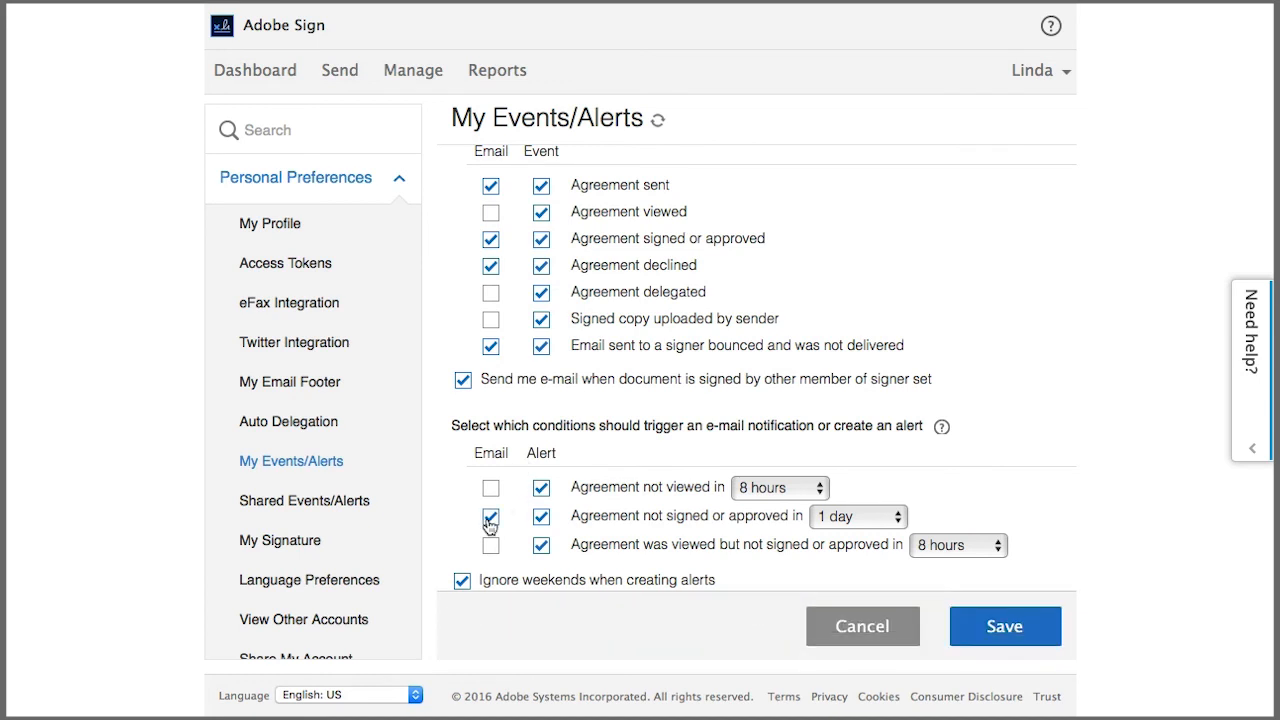
click(490, 516)
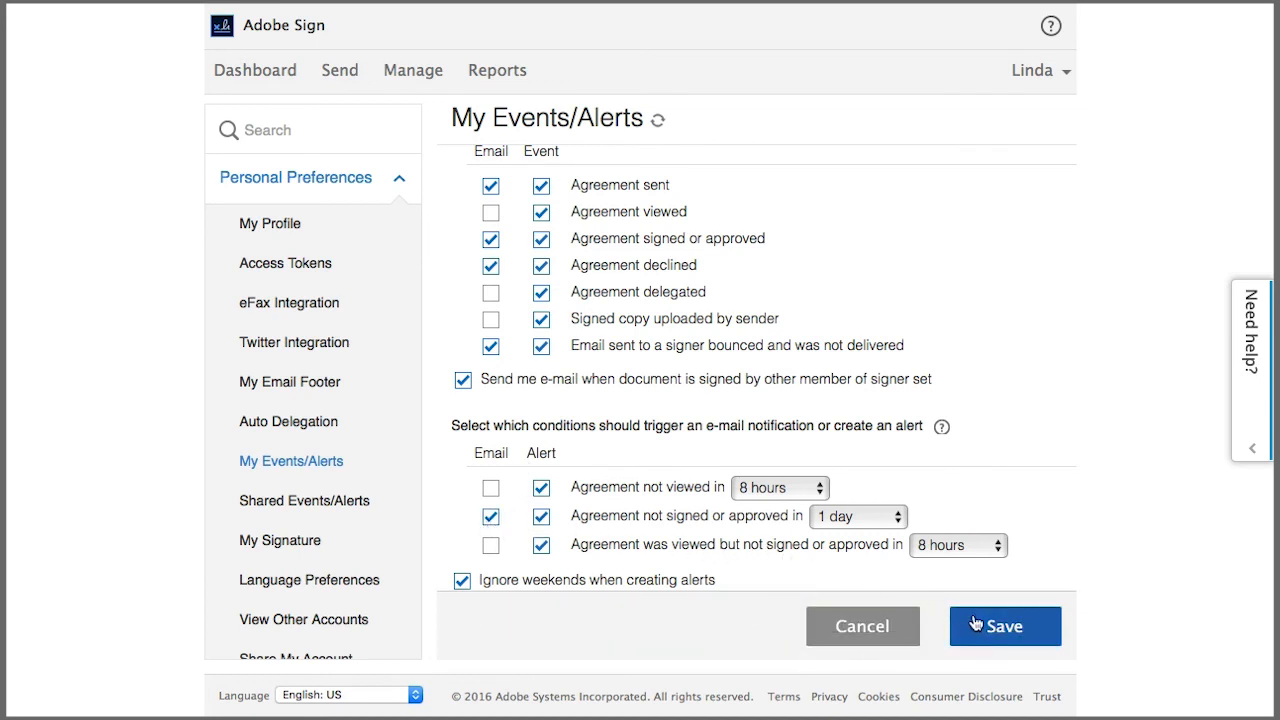
click(1004, 624)
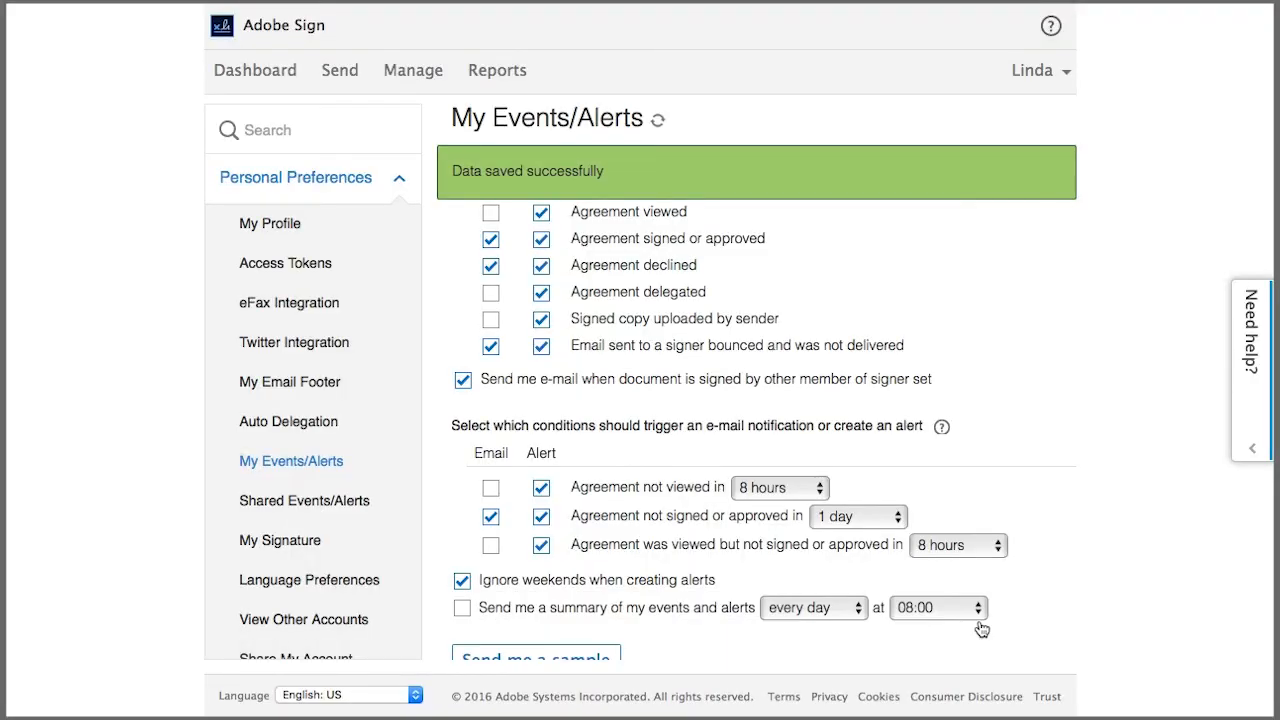